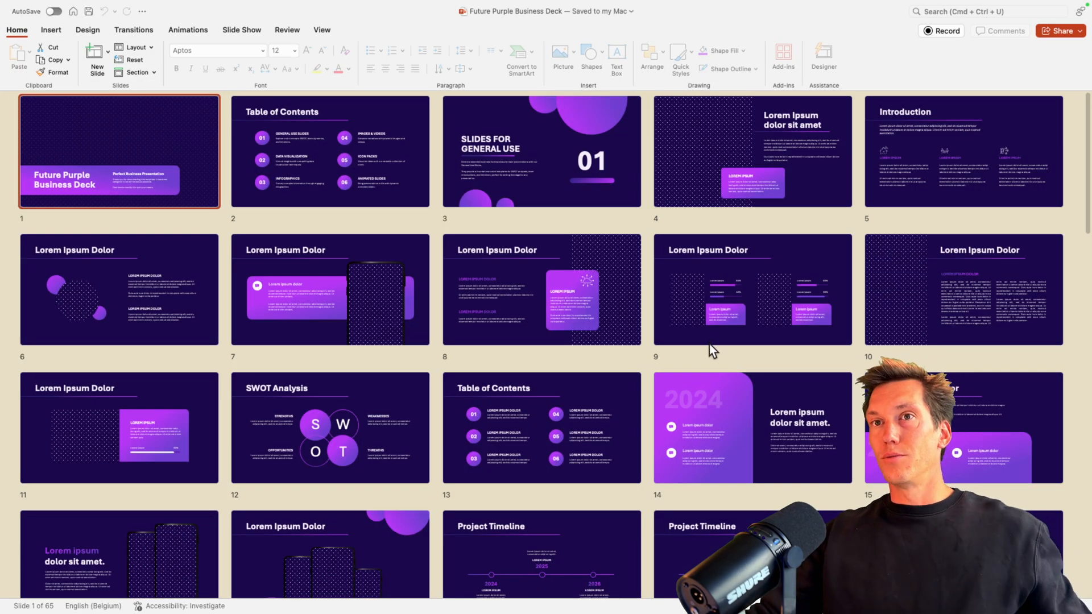
pyautogui.moveTo(660, 369)
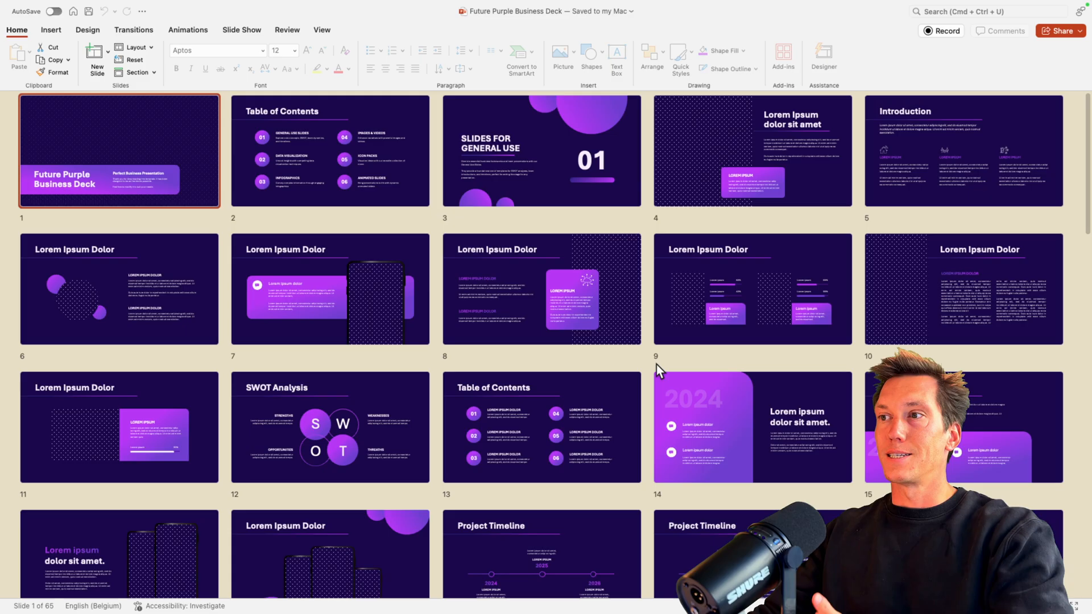
# Swap slide 4's picture for the black-and-white lone-tree photo via Change Picture
pyautogui.scroll(-3)
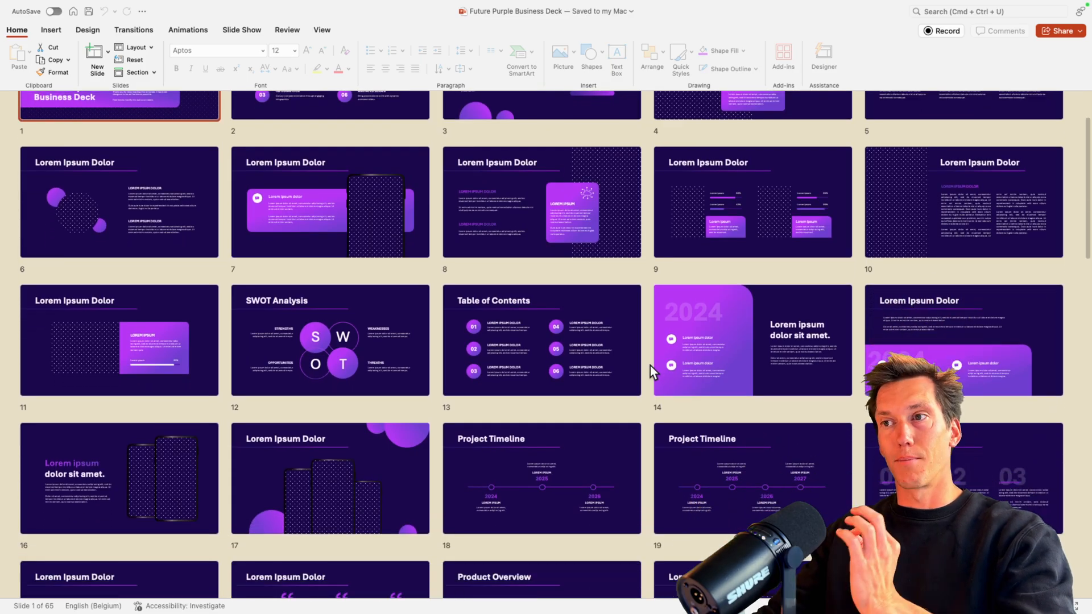
pyautogui.scroll(-3)
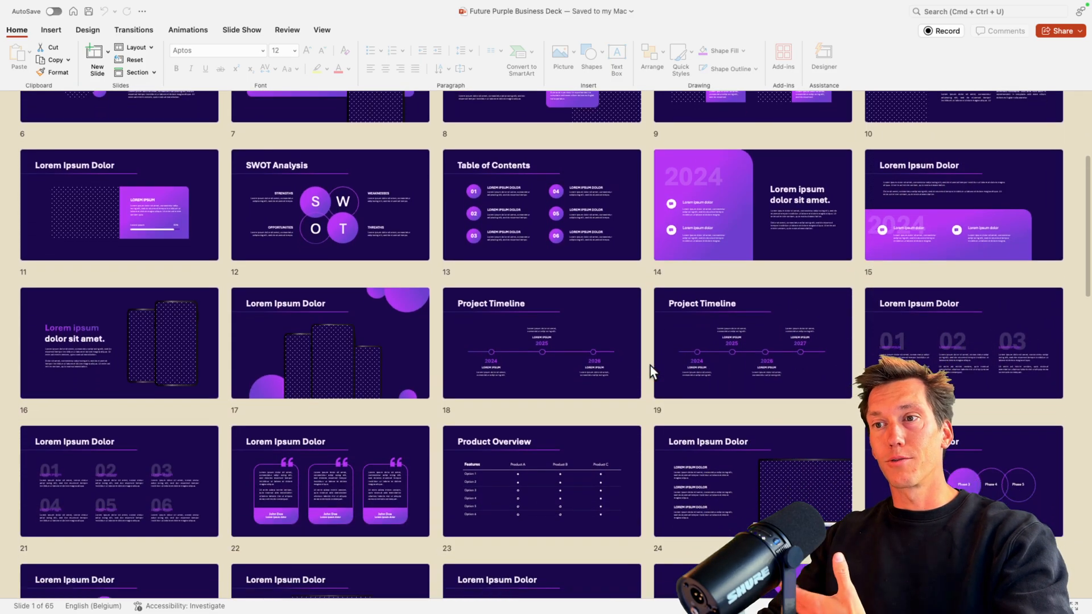
pyautogui.scroll(-3)
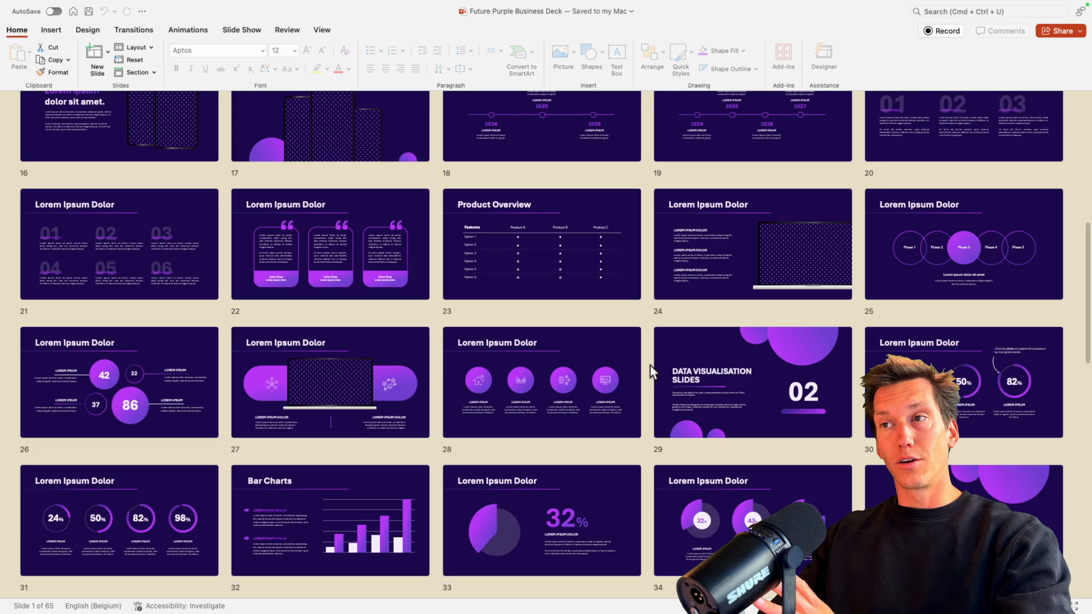
pyautogui.scroll(3)
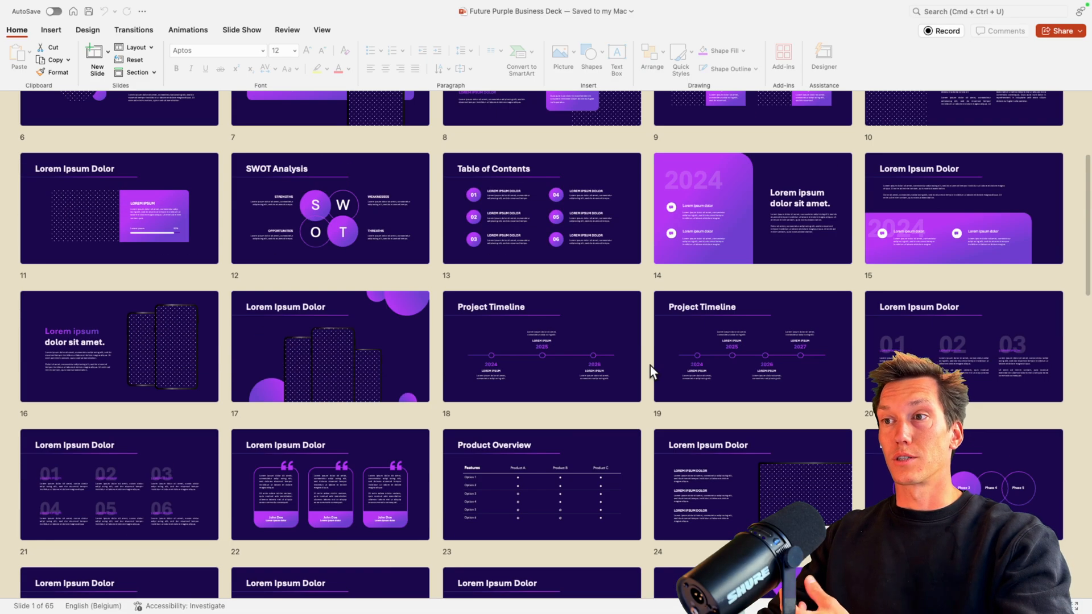
pyautogui.scroll(3)
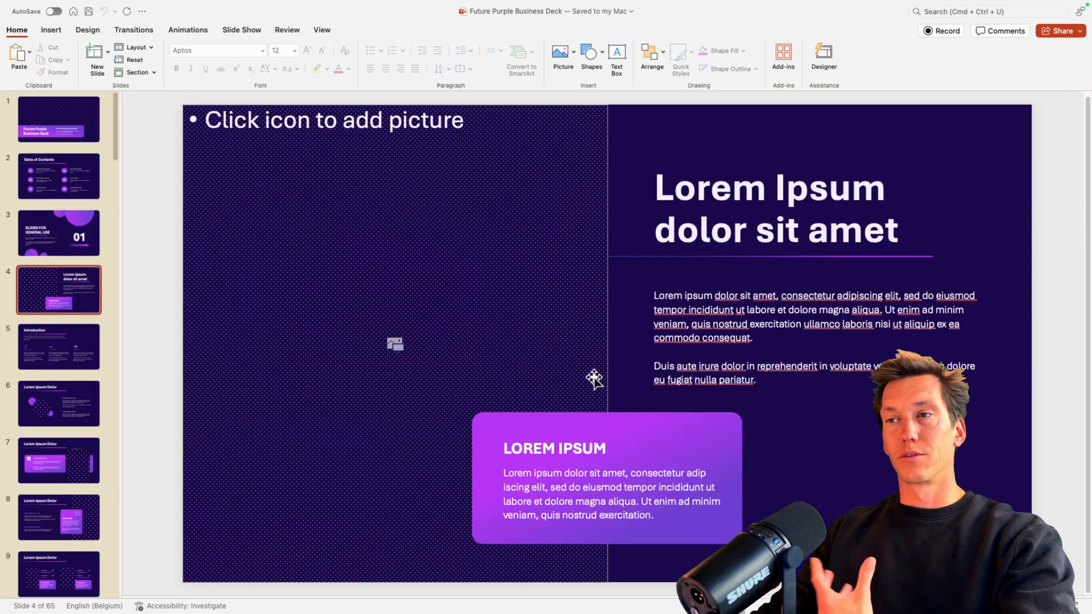
pyautogui.moveTo(594, 380)
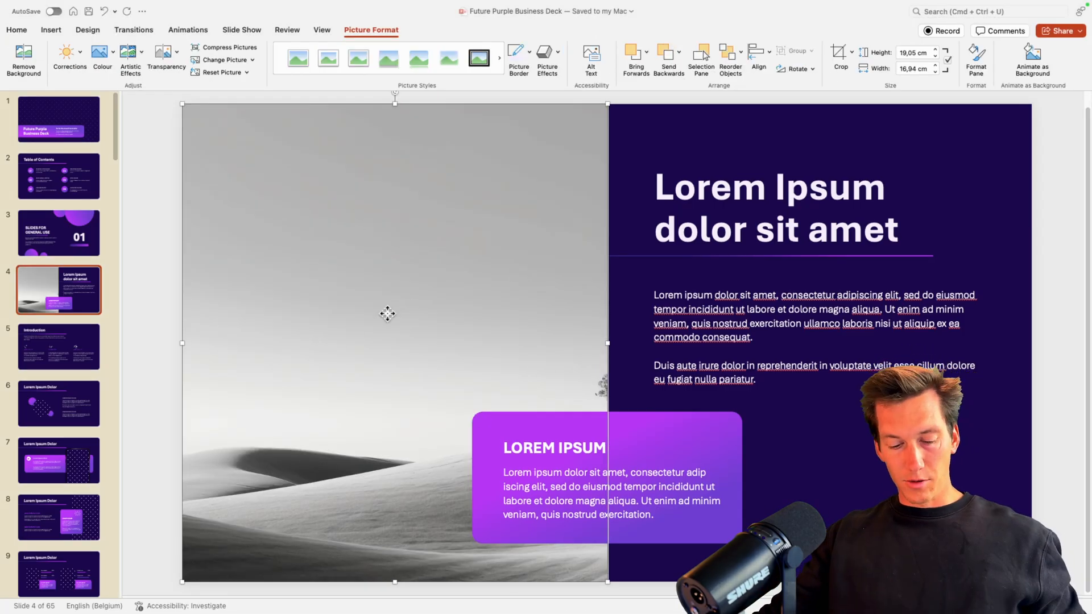
pyautogui.rightClick(387, 313)
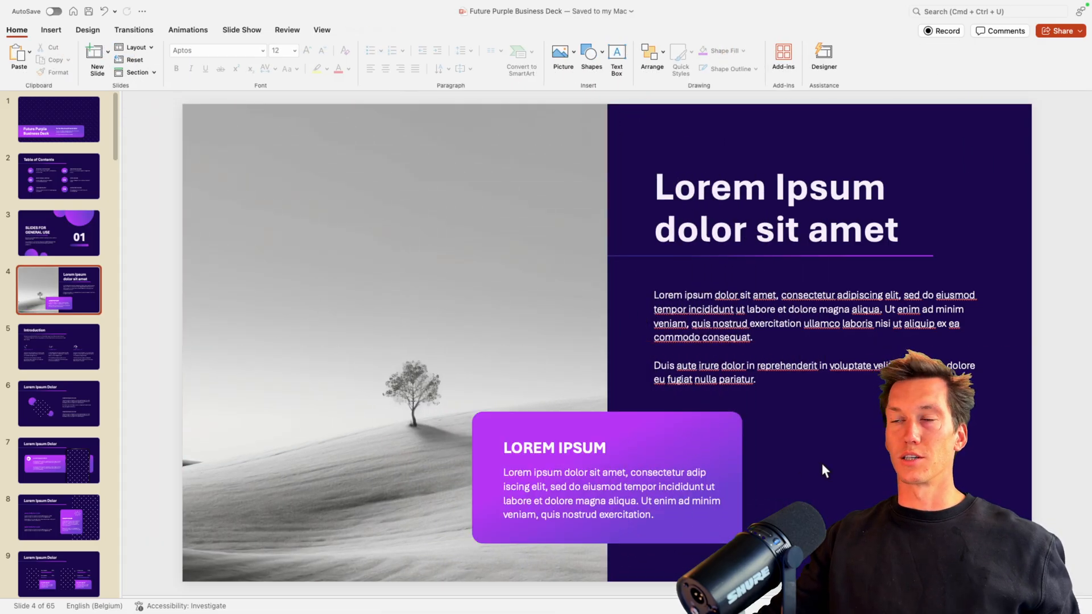
pyautogui.moveTo(111, 368)
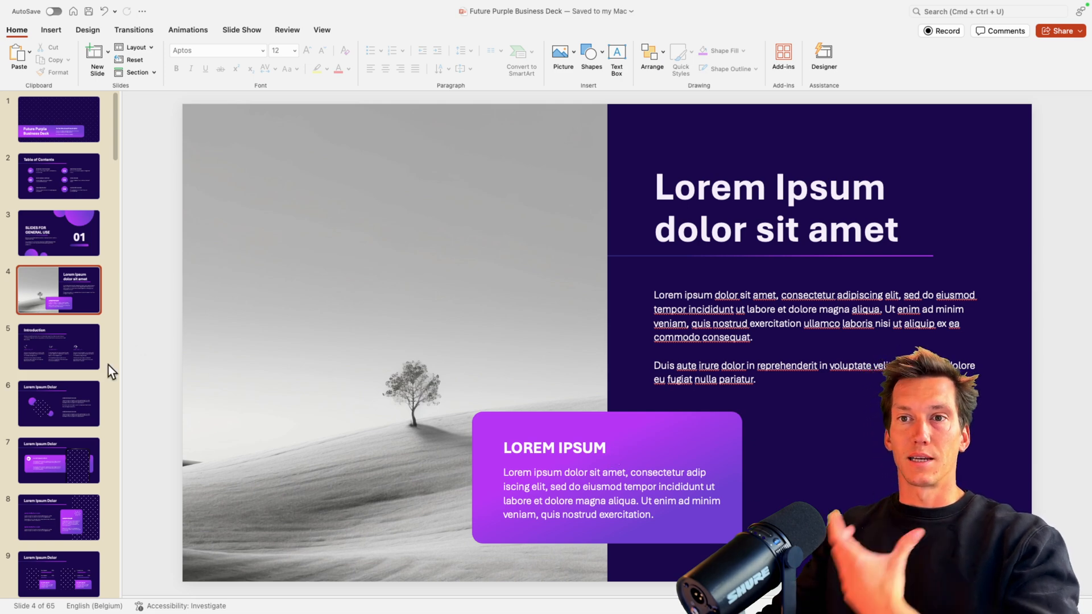
pyautogui.moveTo(376, 439)
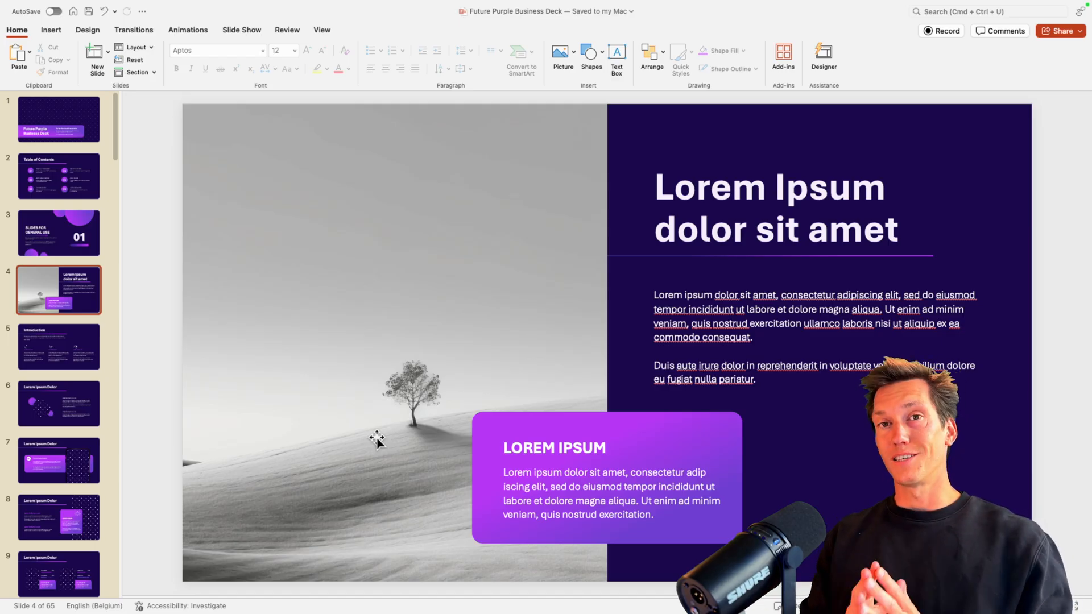
pyautogui.click(68, 124)
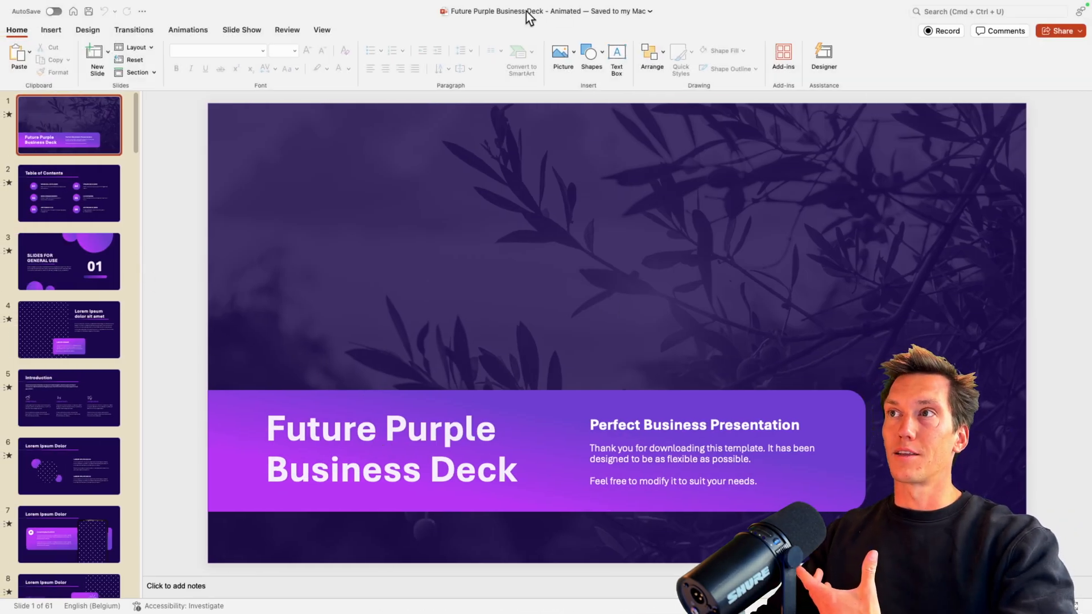
pyautogui.moveTo(164, 200)
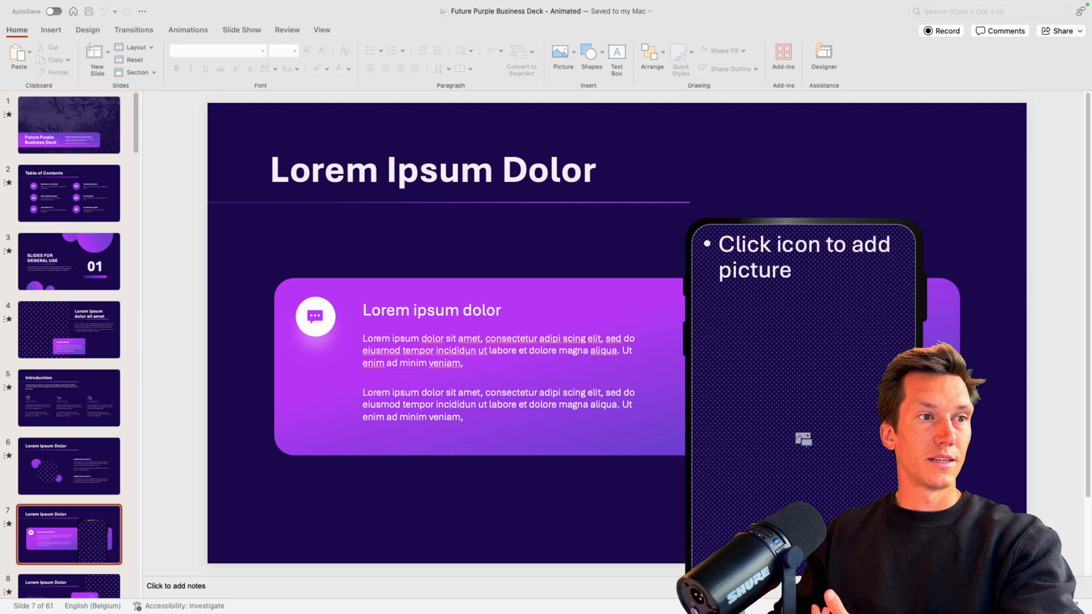
# Insert the black-and-white seaside tree photo into slide 7's phone mockup placeholder
pyautogui.click(802, 440)
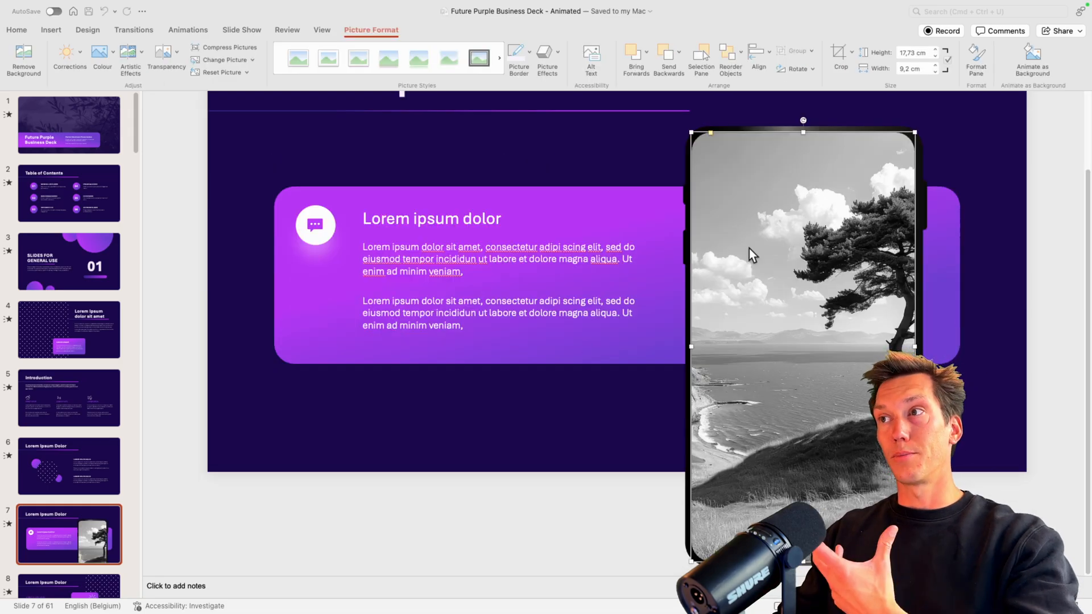
pyautogui.click(541, 434)
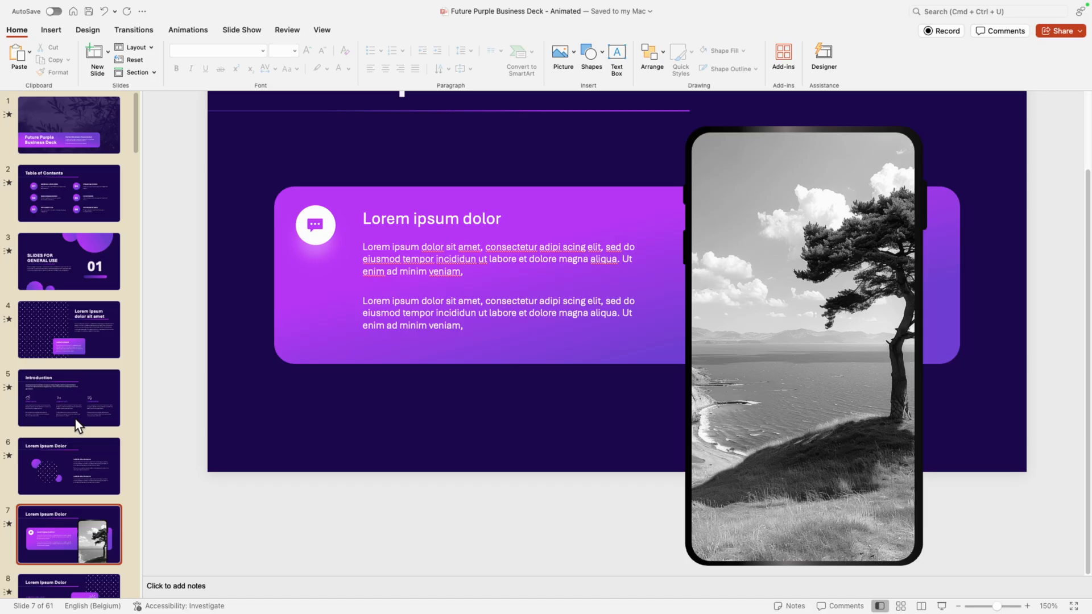
pyautogui.scroll(-3)
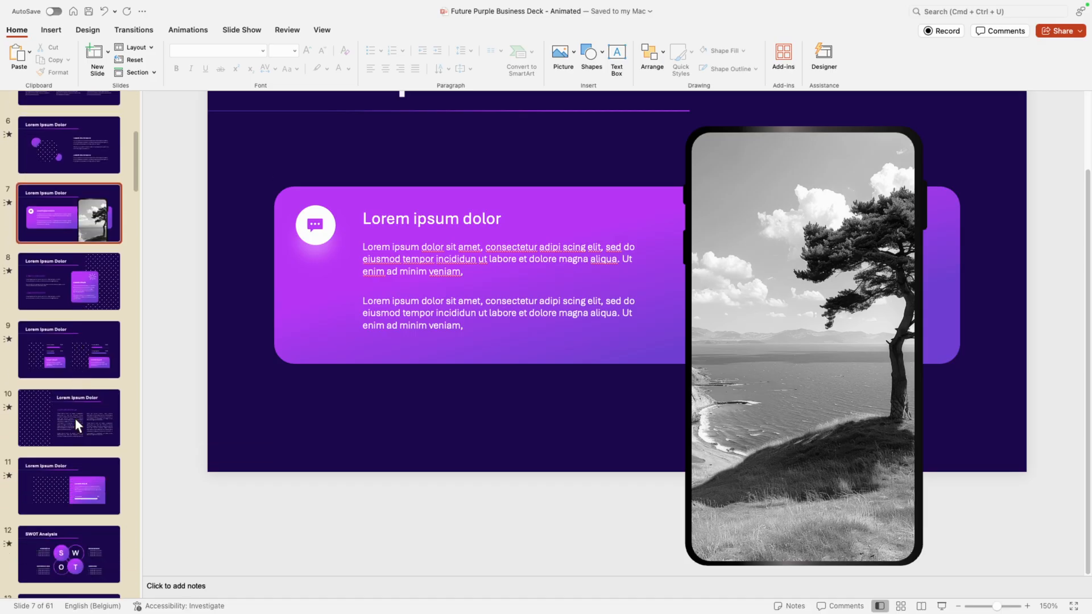
# Switch to Slide Sorter view and scroll down through the deck's thumbnails
pyautogui.click(900, 606)
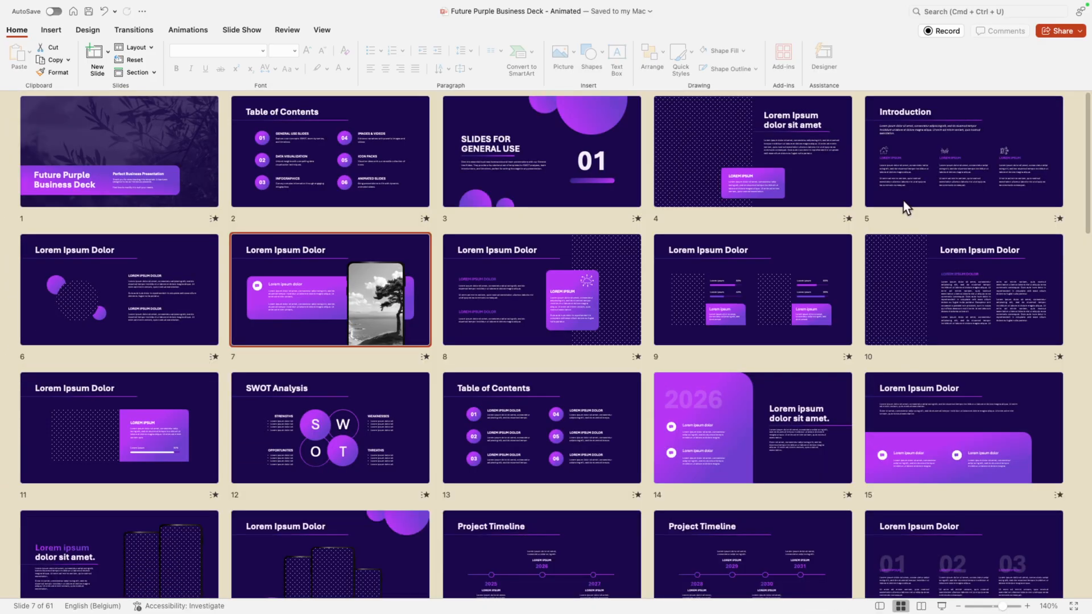
pyautogui.scroll(-3)
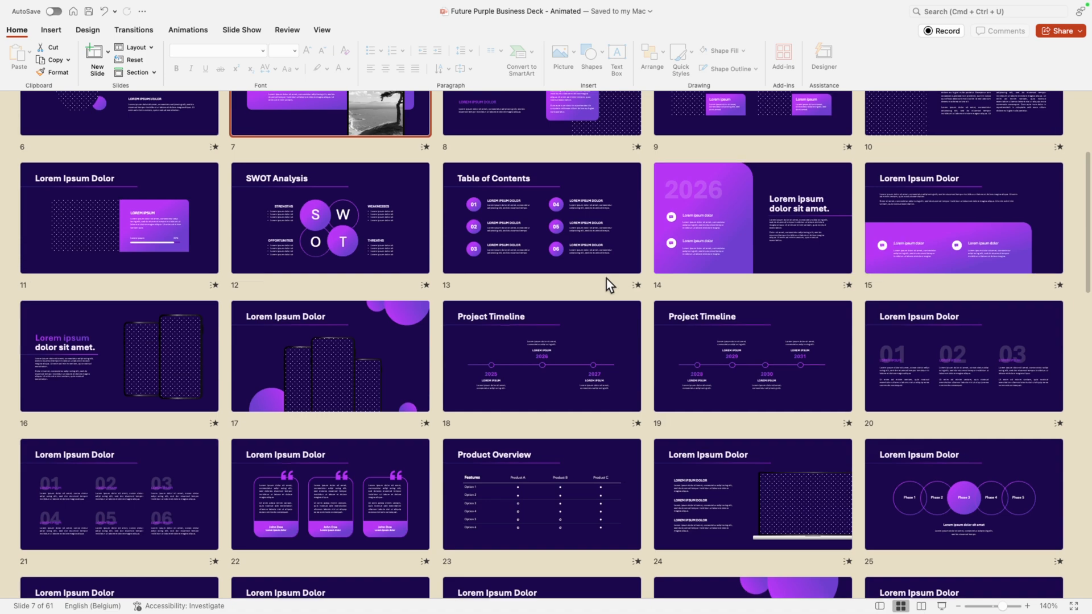
pyautogui.scroll(-3)
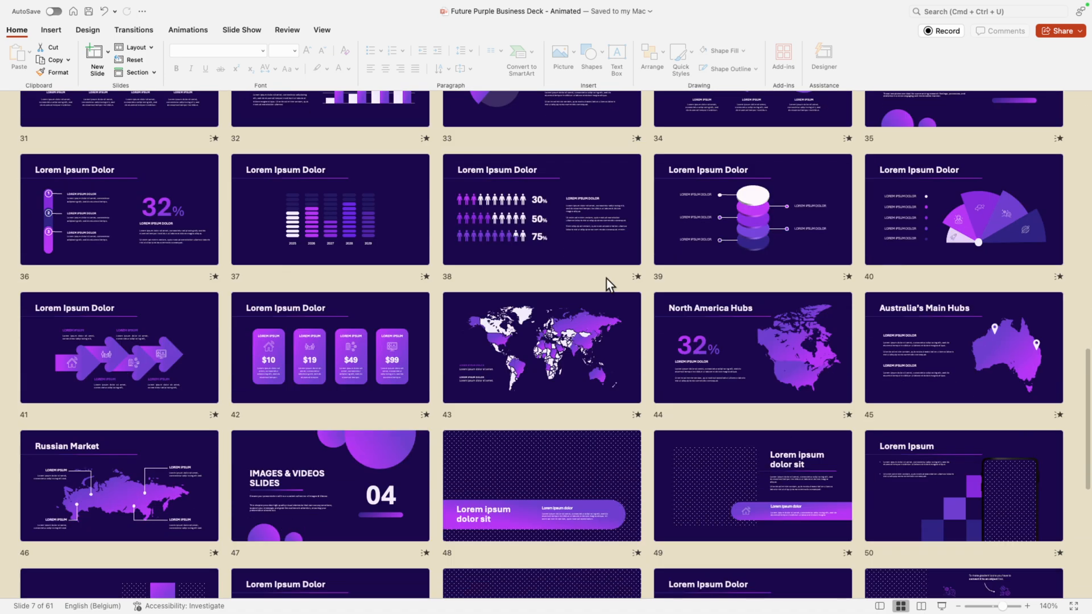
pyautogui.scroll(-3)
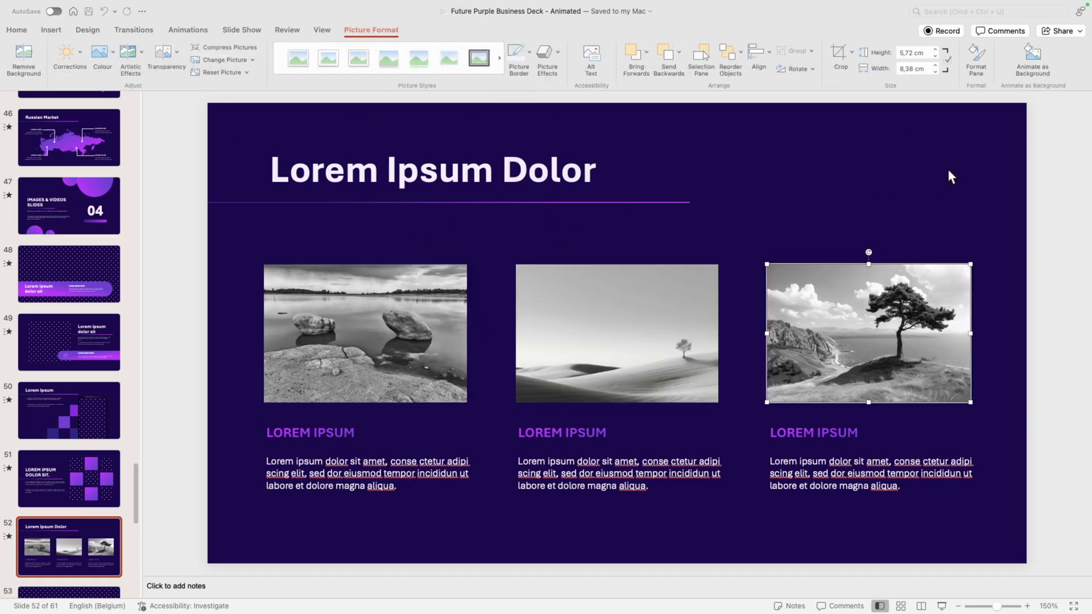
# Retitle slide 52's three LOREM IPSUM headings to ADD YOUR TEXT HERE / ADD YOUR TITLE HERE
pyautogui.doubleClick(310, 432)
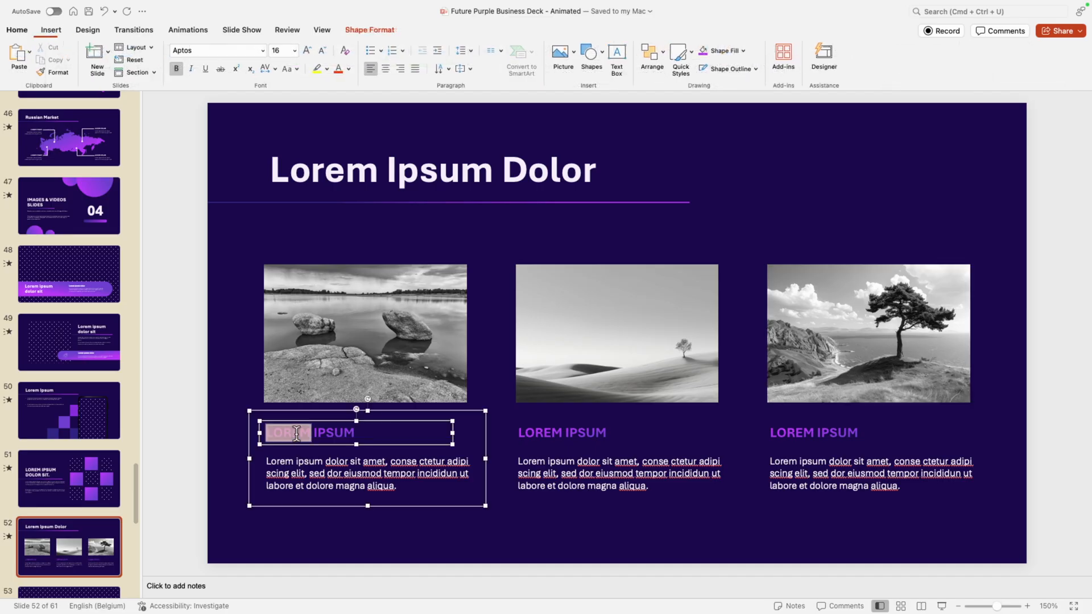
pyautogui.write('ADD YOUR TEXT HERE')
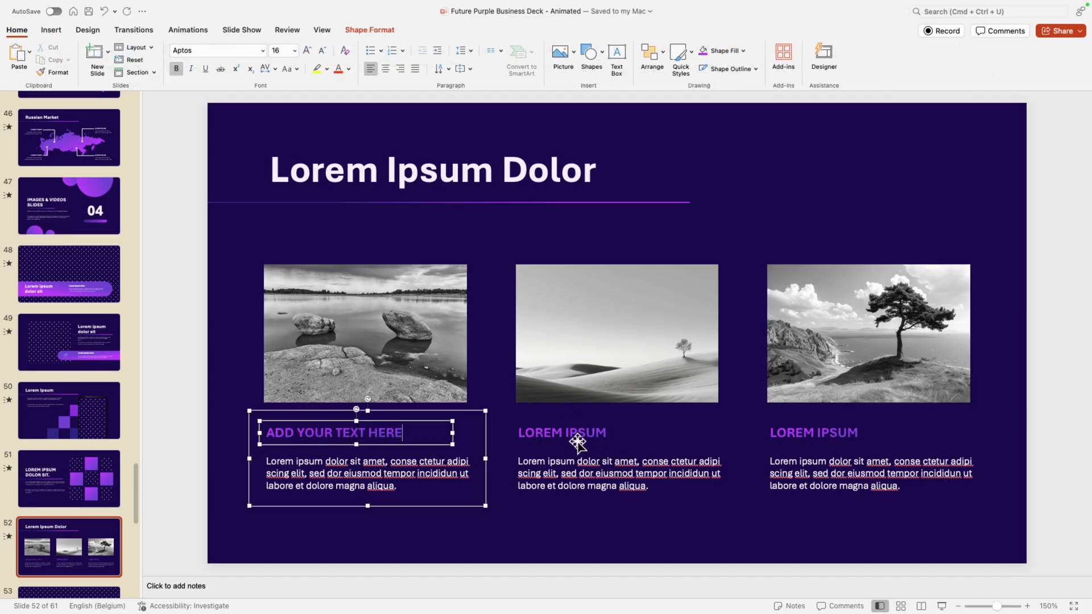
pyautogui.click(560, 433)
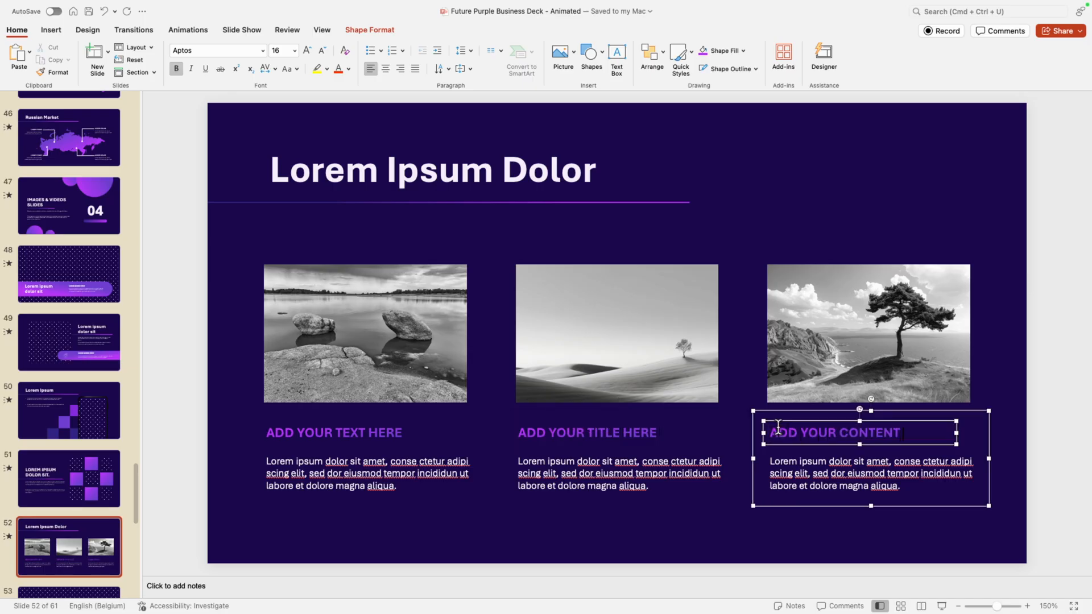
pyautogui.click(522, 419)
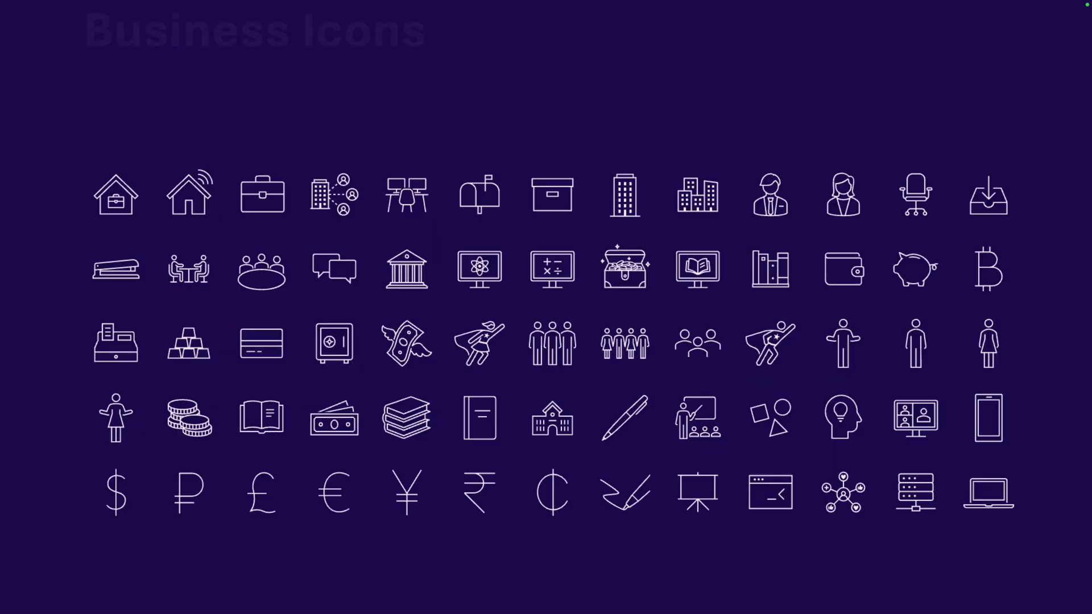
# End the full-screen slideshow after previewing the Business Icons slide
pyautogui.press('Escape')
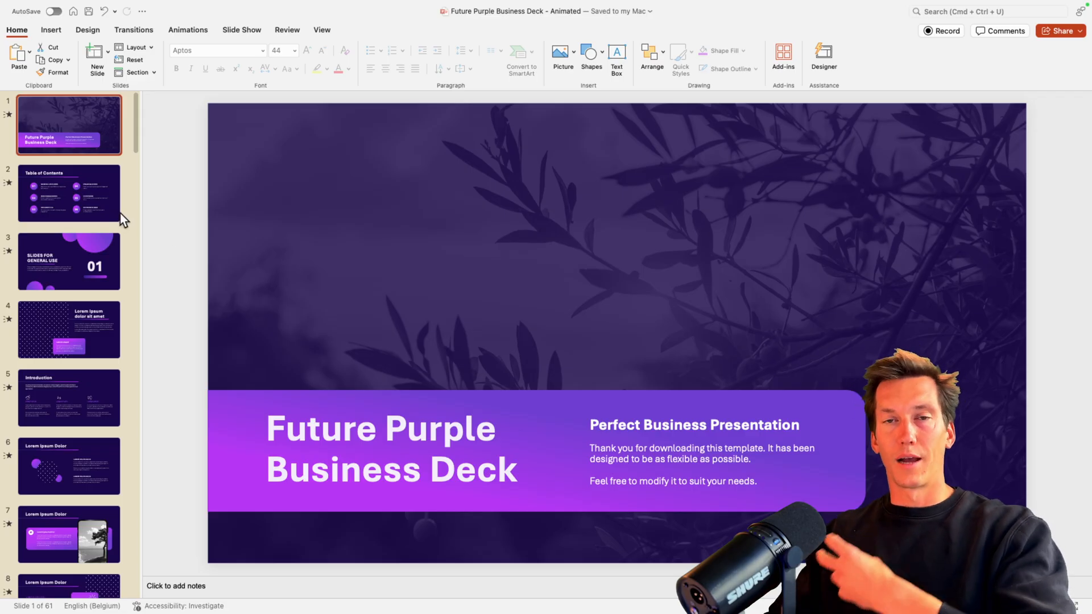
# Go to slide 2, the Table of Contents
pyautogui.click(68, 193)
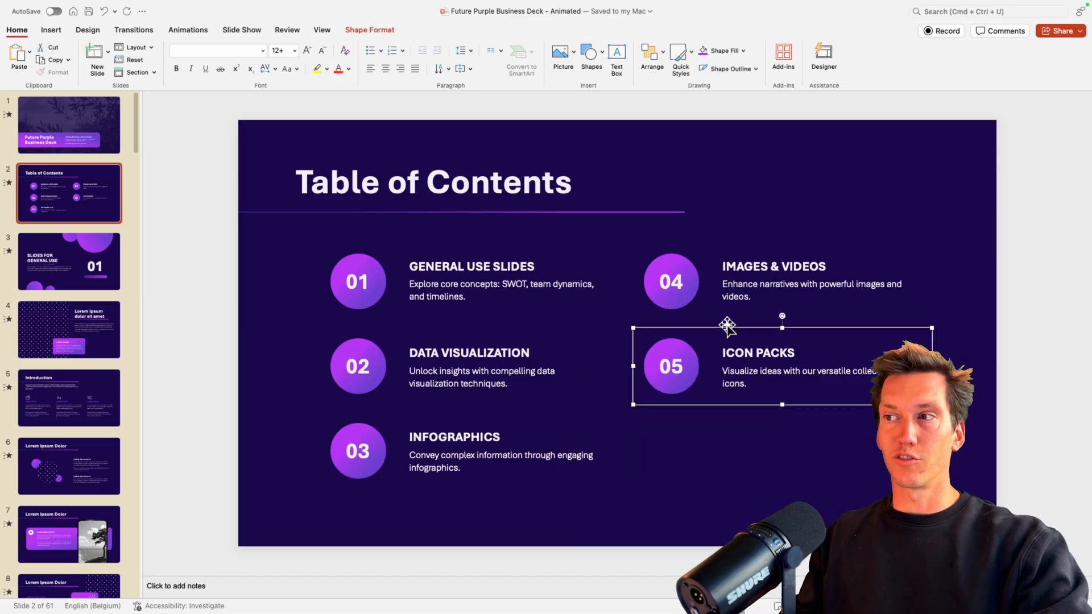
pyautogui.moveTo(698, 326)
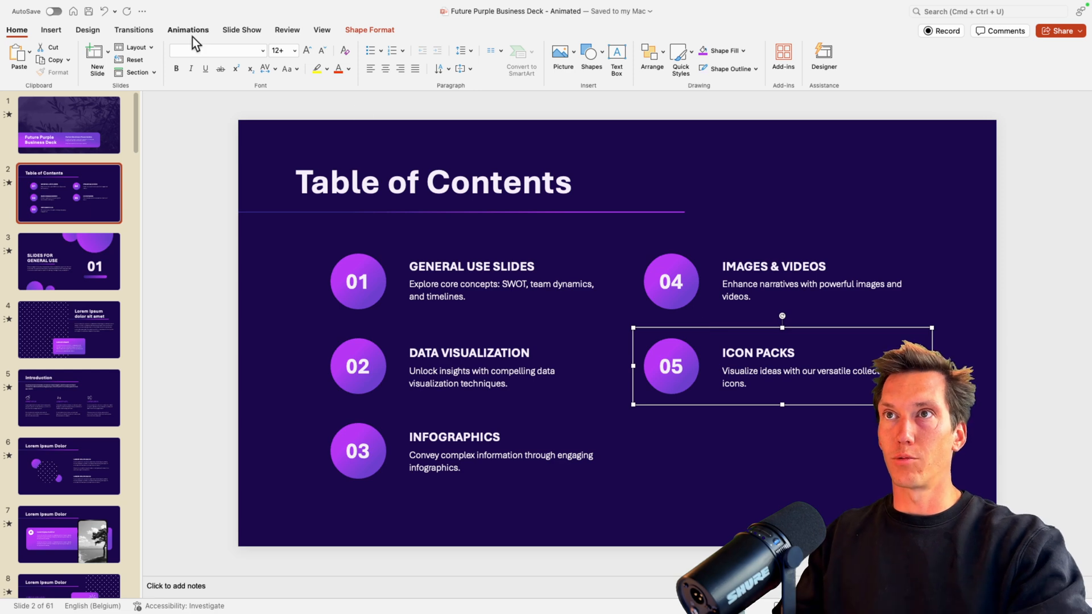
pyautogui.click(187, 30)
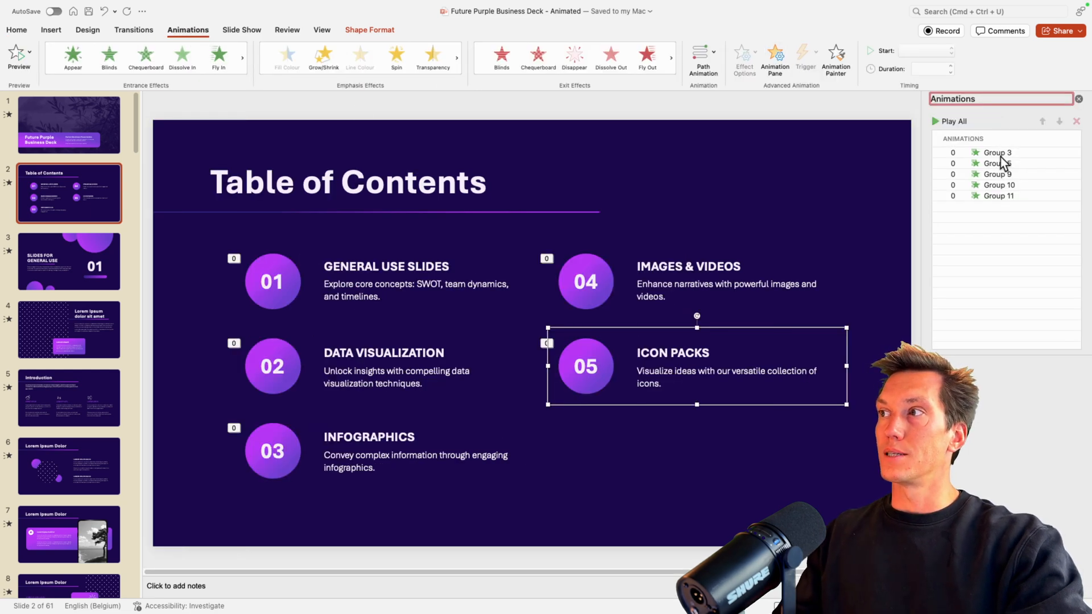
pyautogui.click(998, 153)
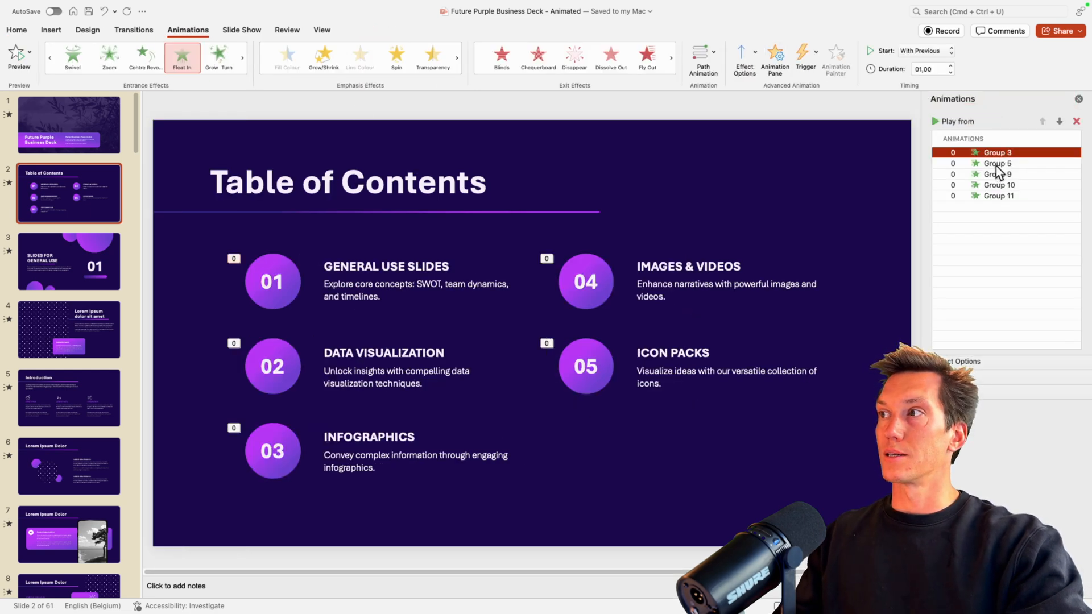
pyautogui.click(998, 174)
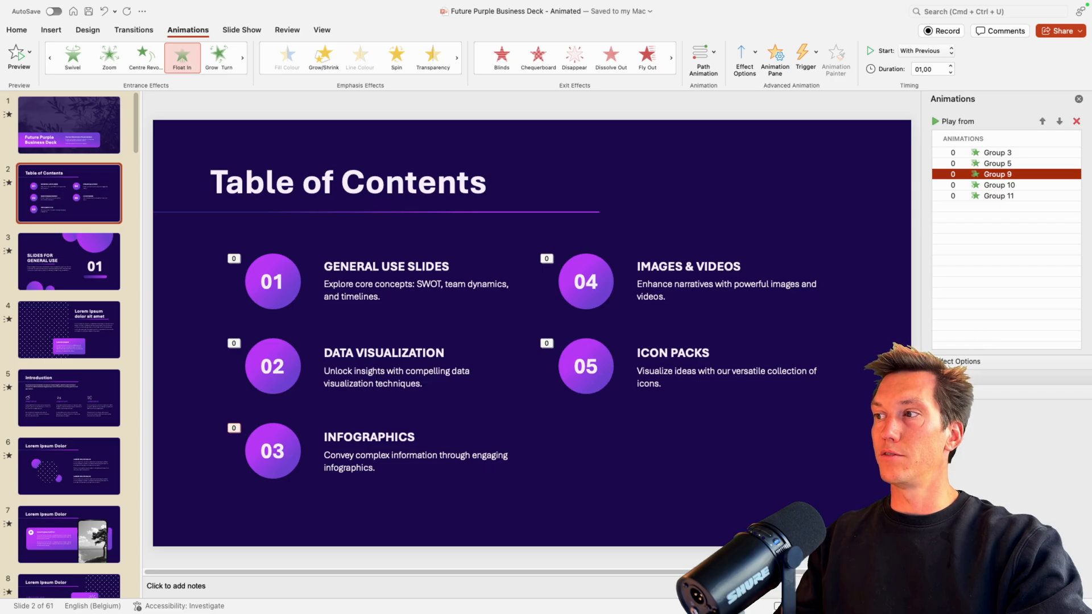
pyautogui.click(998, 152)
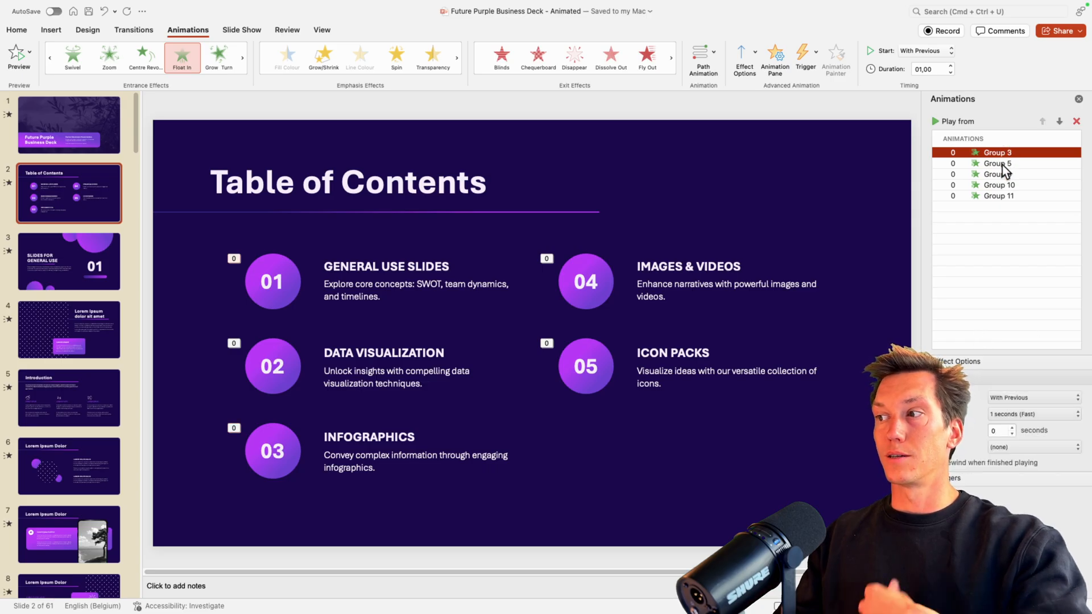
pyautogui.click(996, 196)
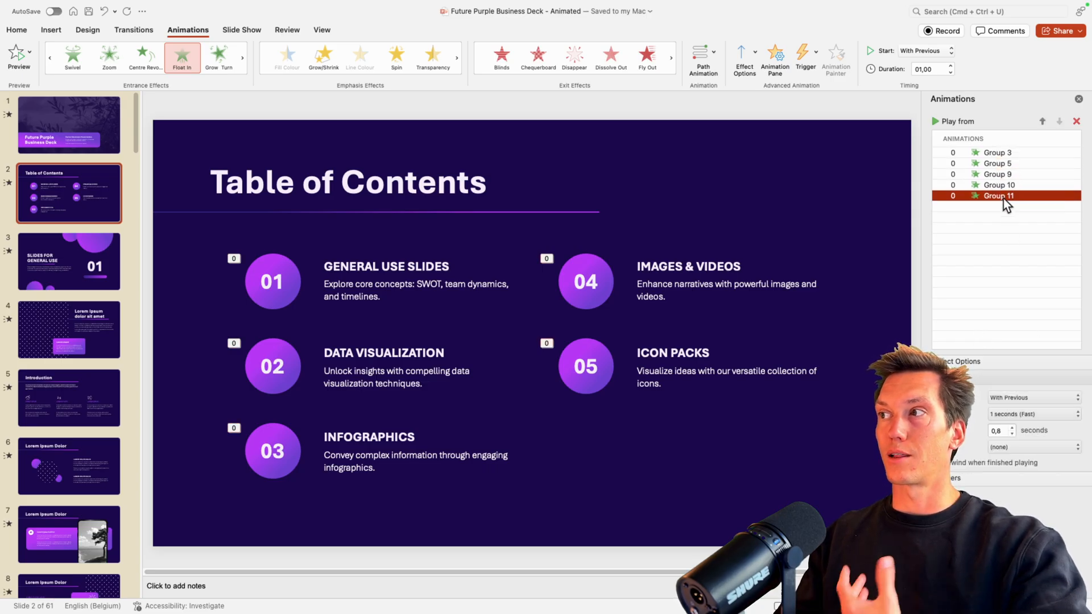
pyautogui.moveTo(800, 435)
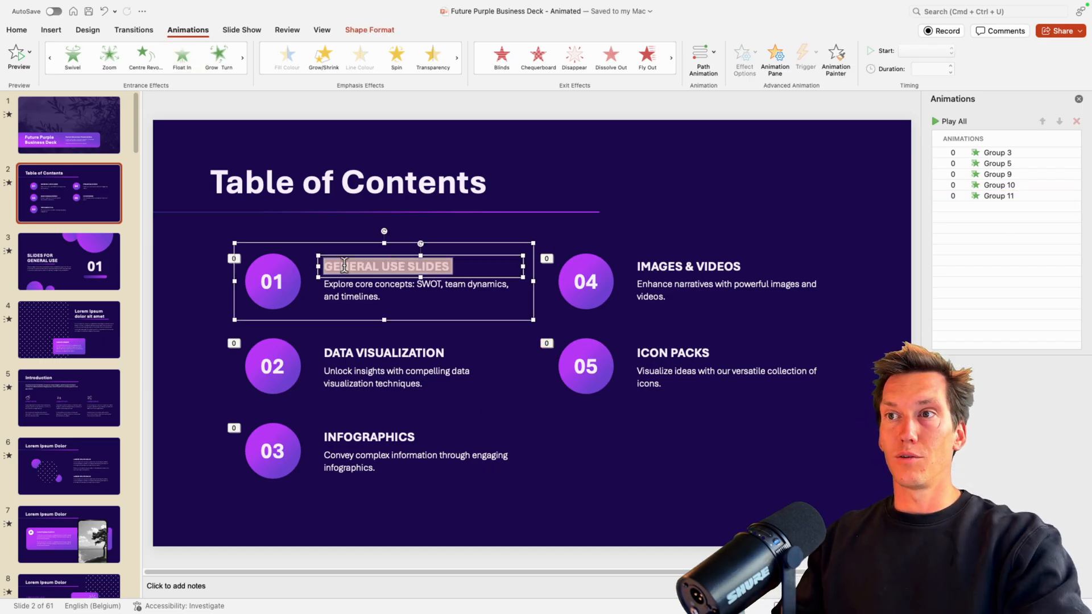
pyautogui.doubleClick(349, 266)
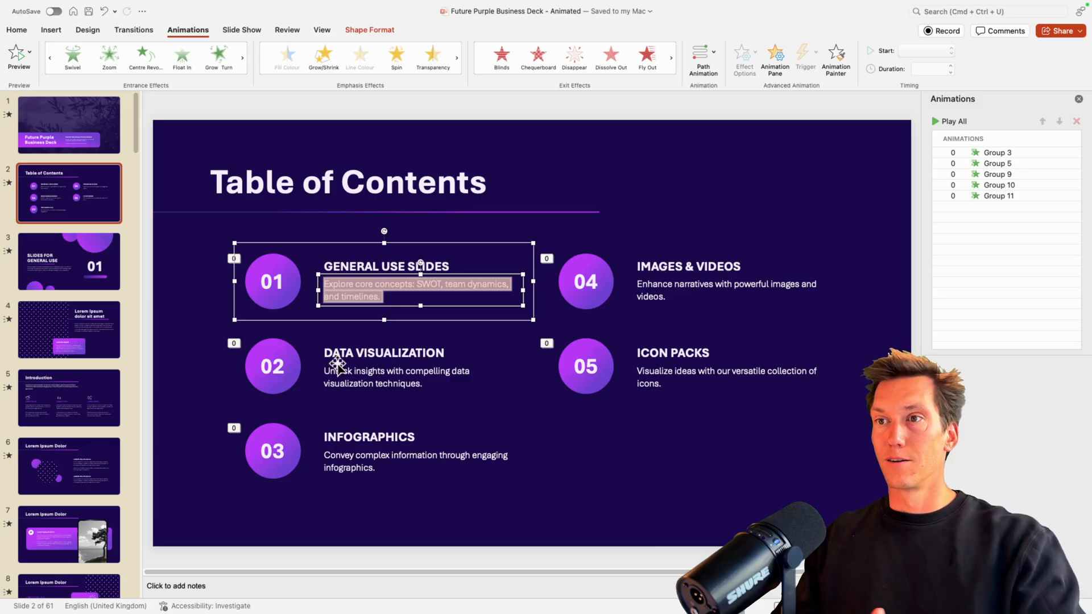
pyautogui.moveTo(640, 467)
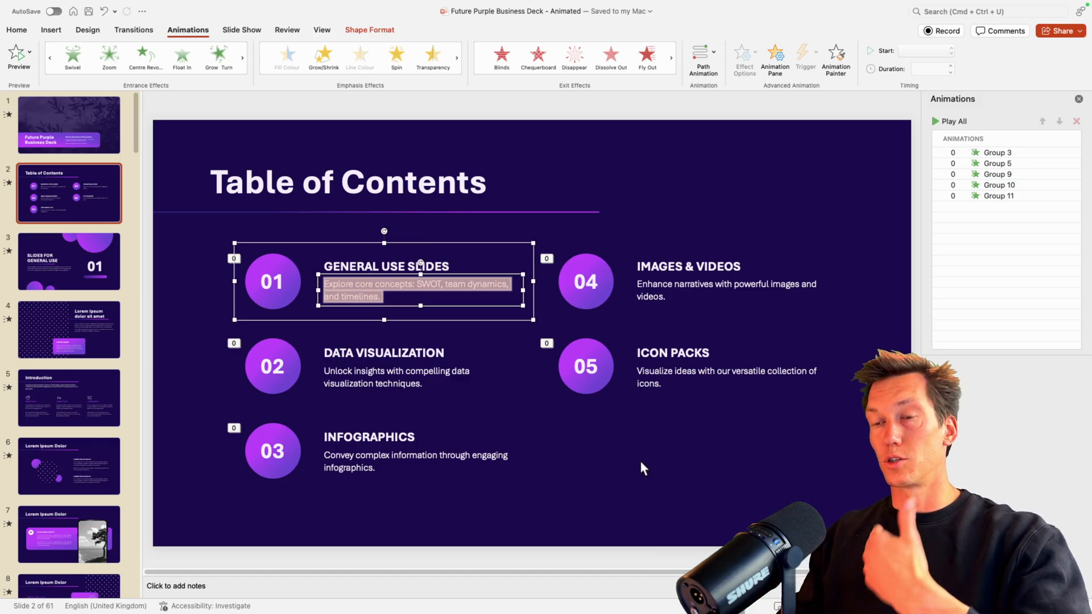
# Duplicate the Icon Packs entry as 06 EXTRA CHAPTER and check its animation in the pane
pyautogui.click(488, 410)
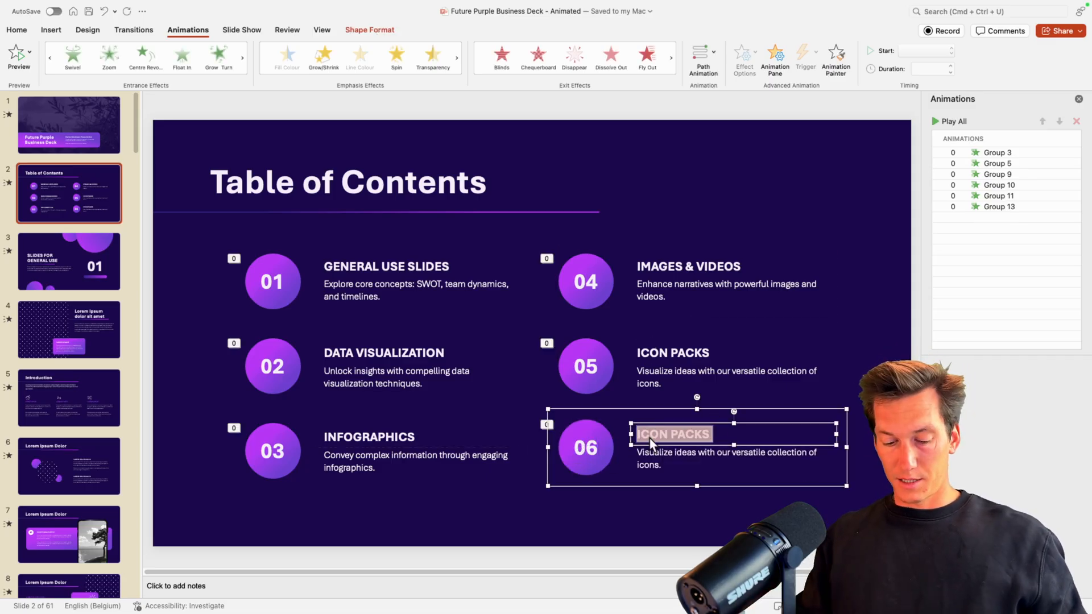
pyautogui.write('EXTRA CHAPTER')
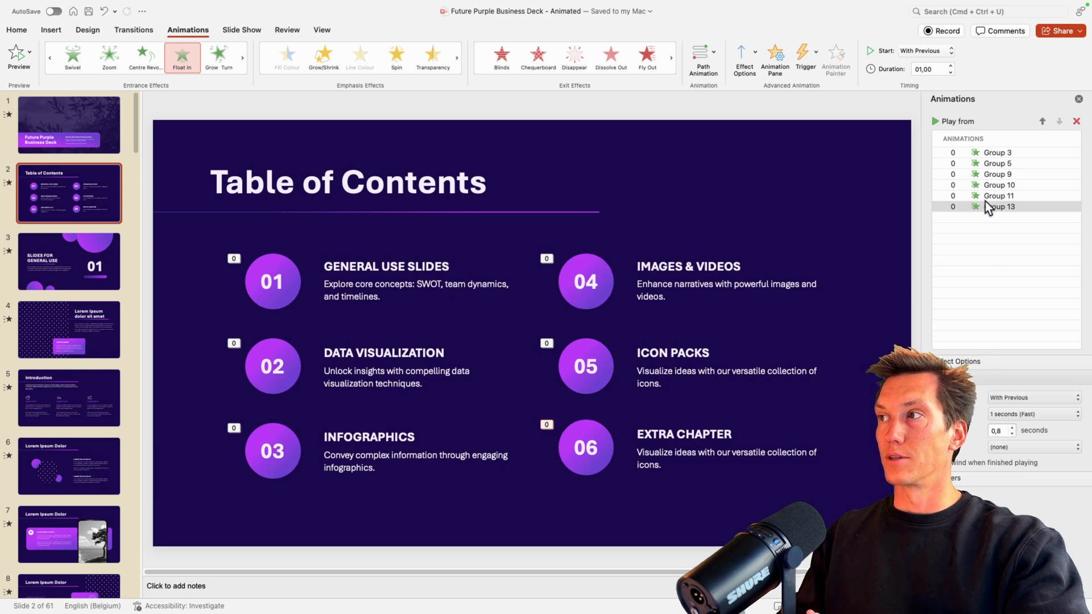
pyautogui.click(999, 205)
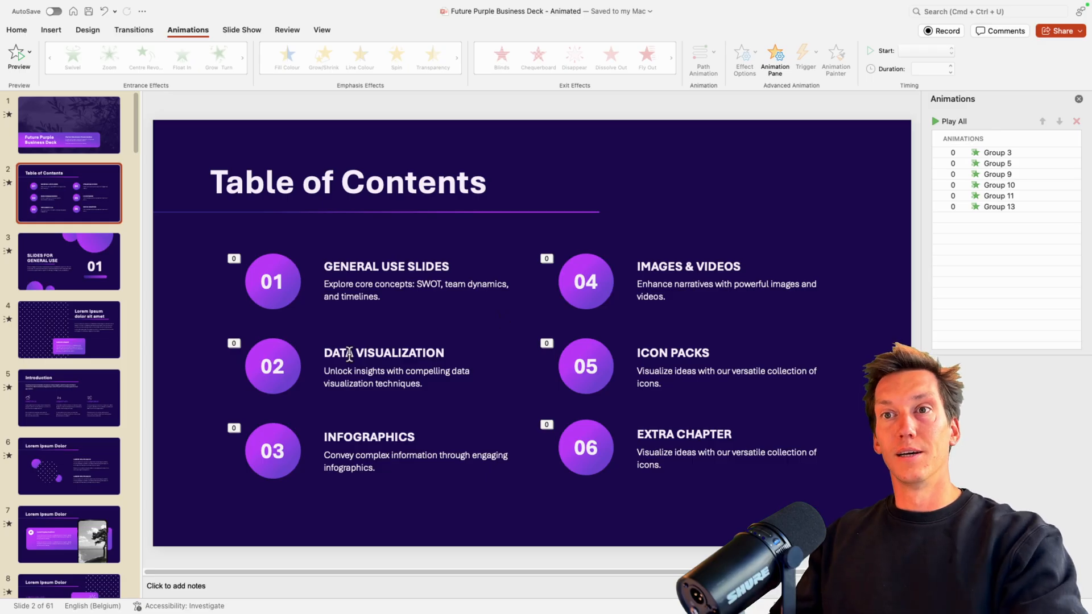
# Go to slide 4, deselect its title and bring up the View ribbon
pyautogui.click(68, 330)
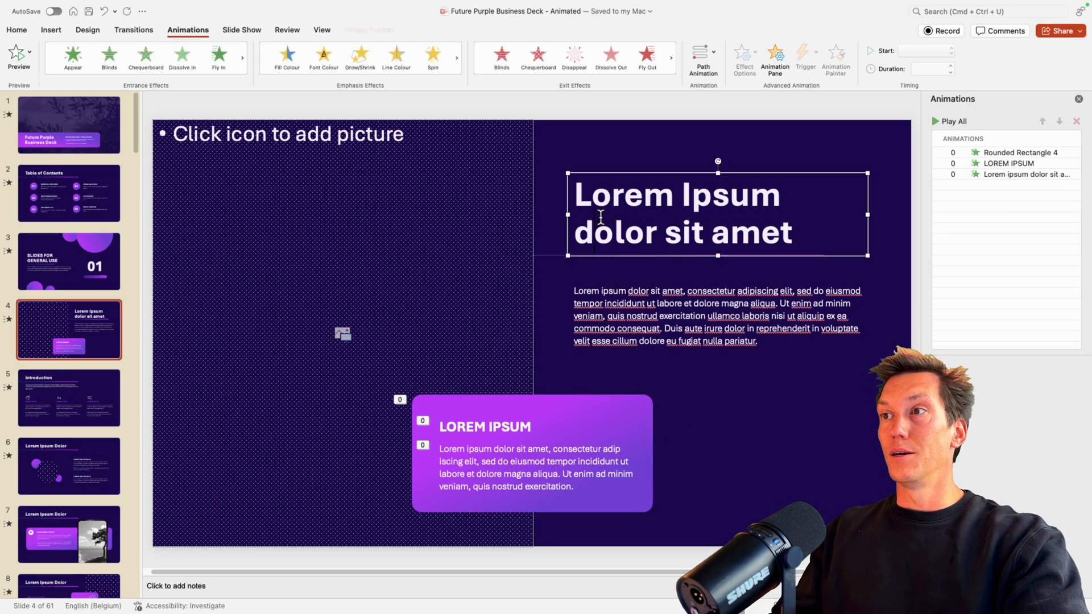
pyautogui.click(374, 178)
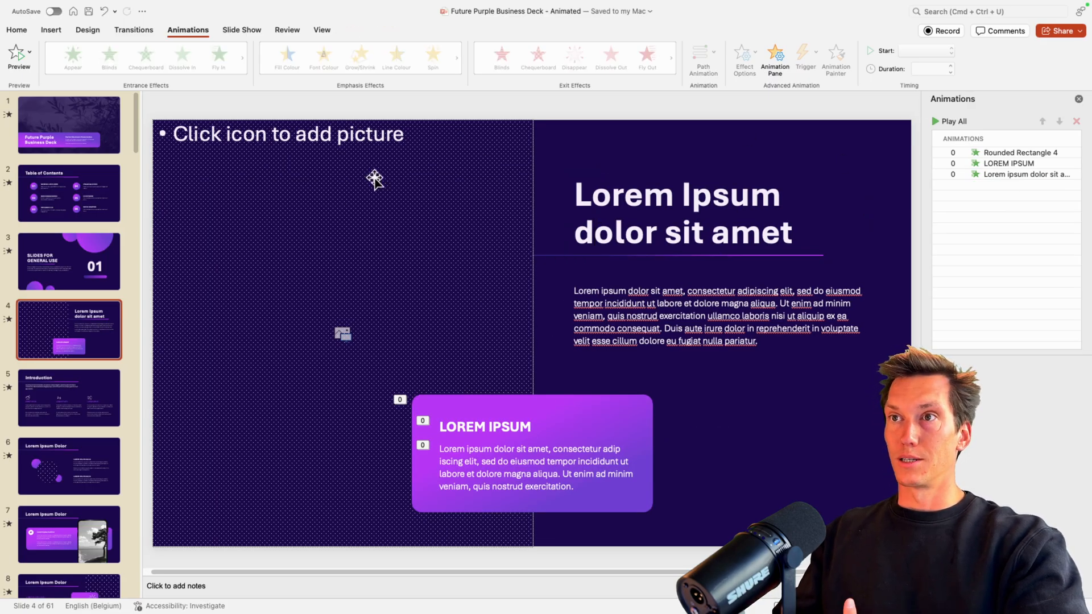
pyautogui.moveTo(494, 456)
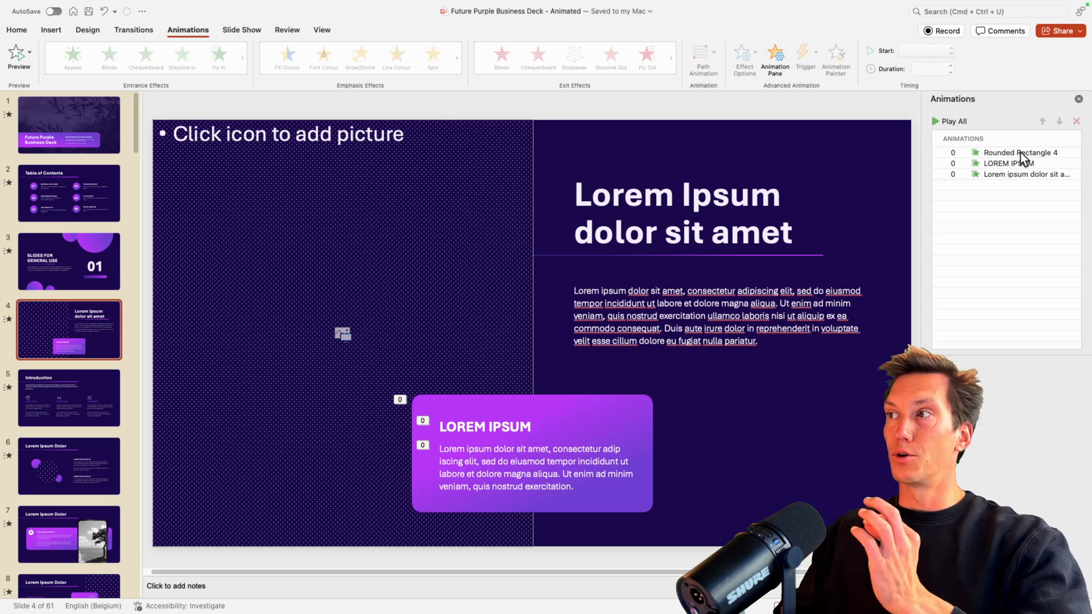
pyautogui.moveTo(960, 222)
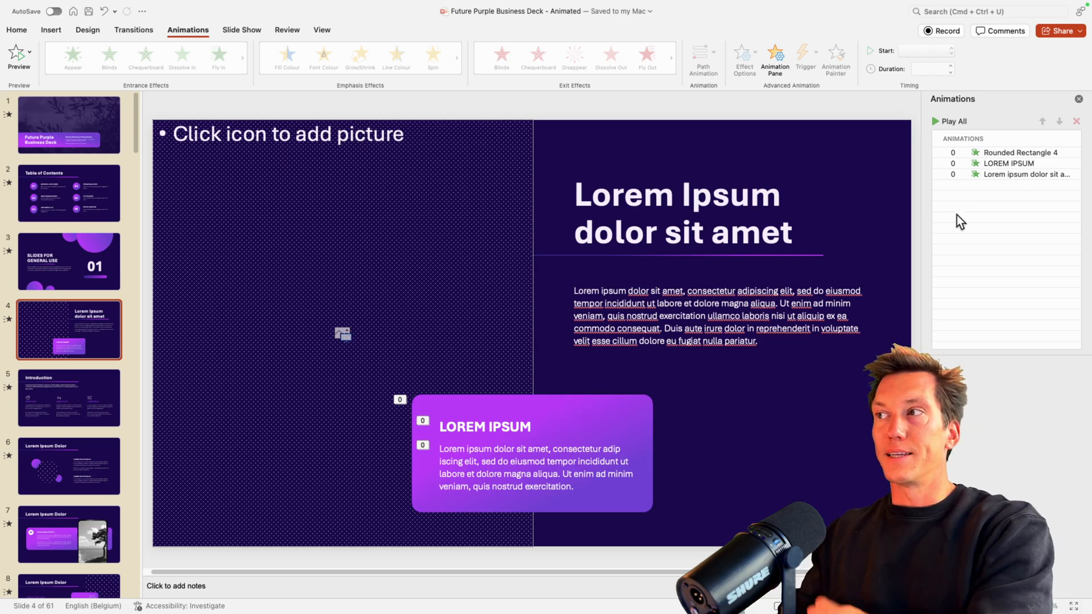
pyautogui.moveTo(380, 251)
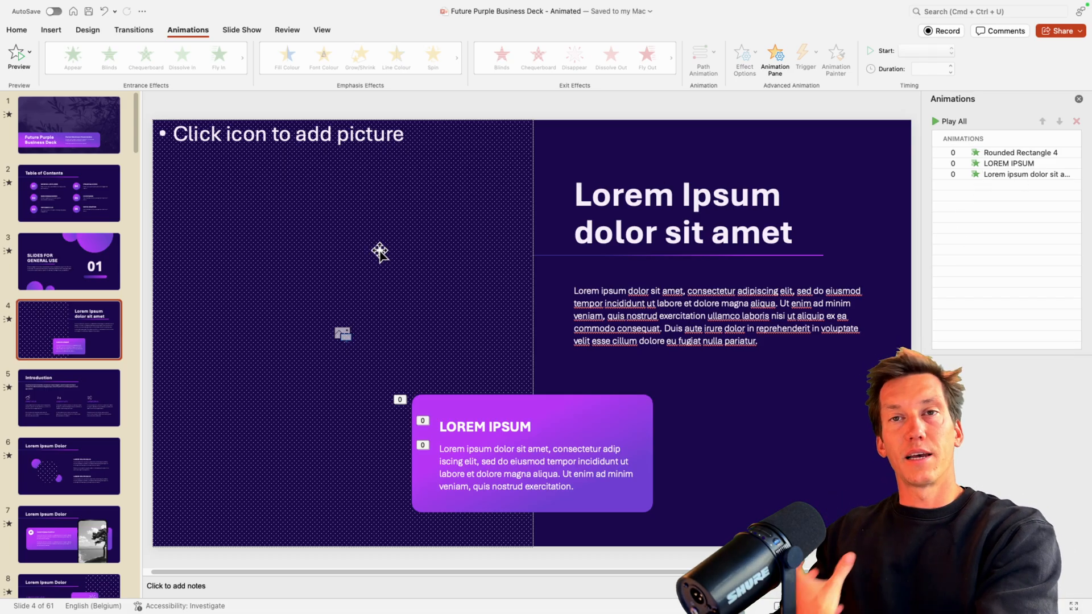
pyautogui.click(321, 29)
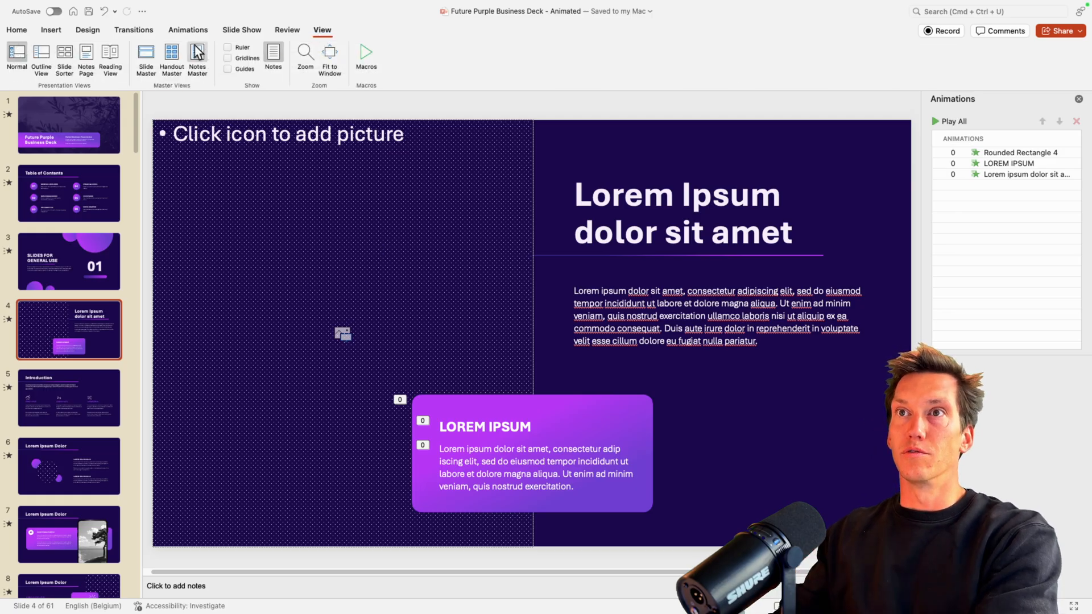
# Browse the picture-and-text, title-only and three-picture master layouts, then close Slide Master
pyautogui.click(196, 59)
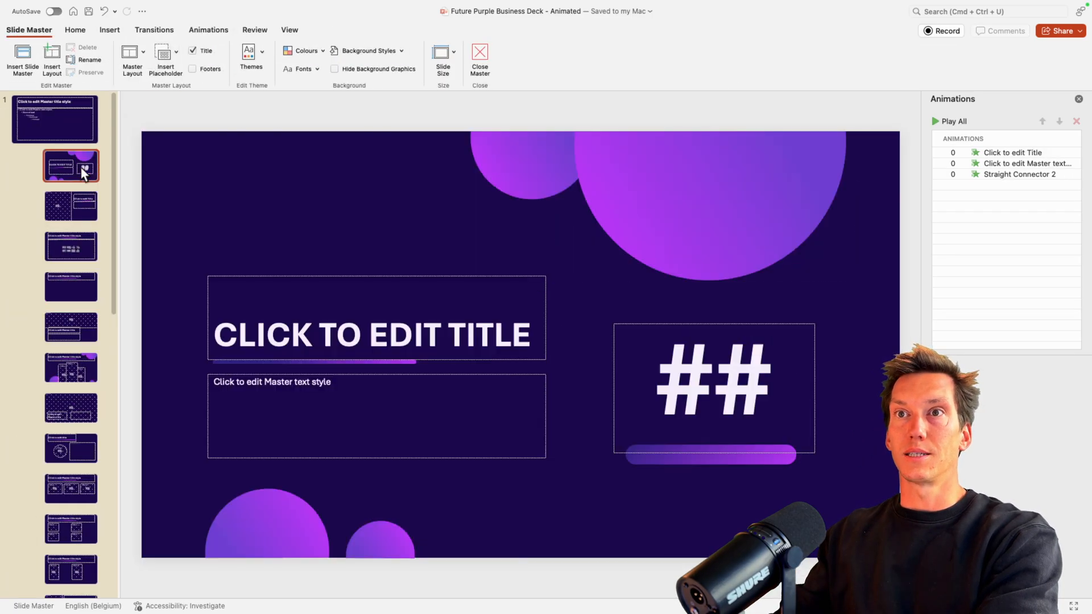
pyautogui.click(71, 205)
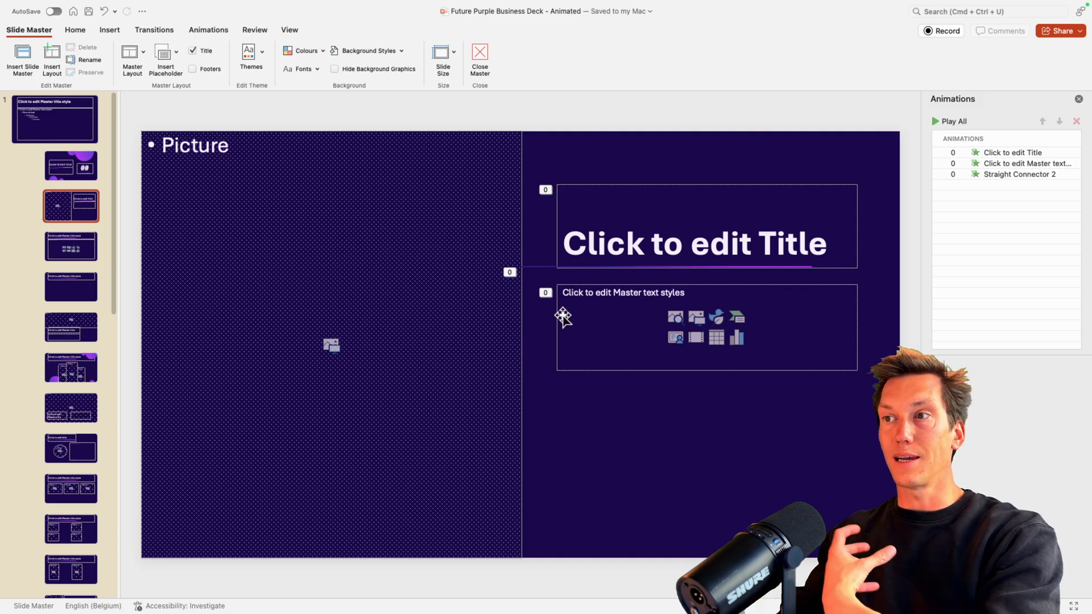
pyautogui.click(71, 286)
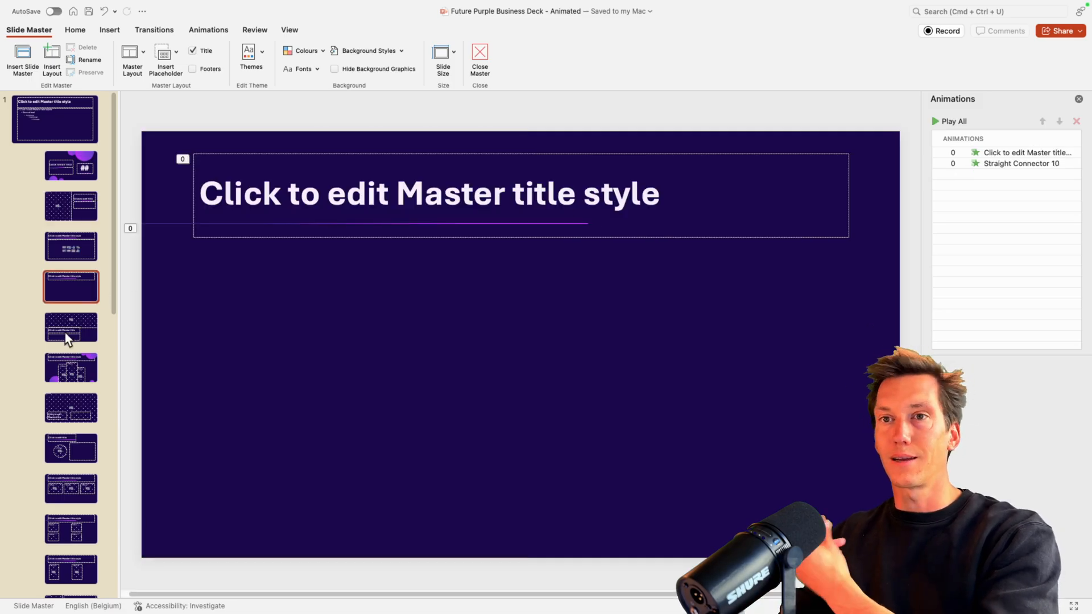
pyautogui.click(70, 368)
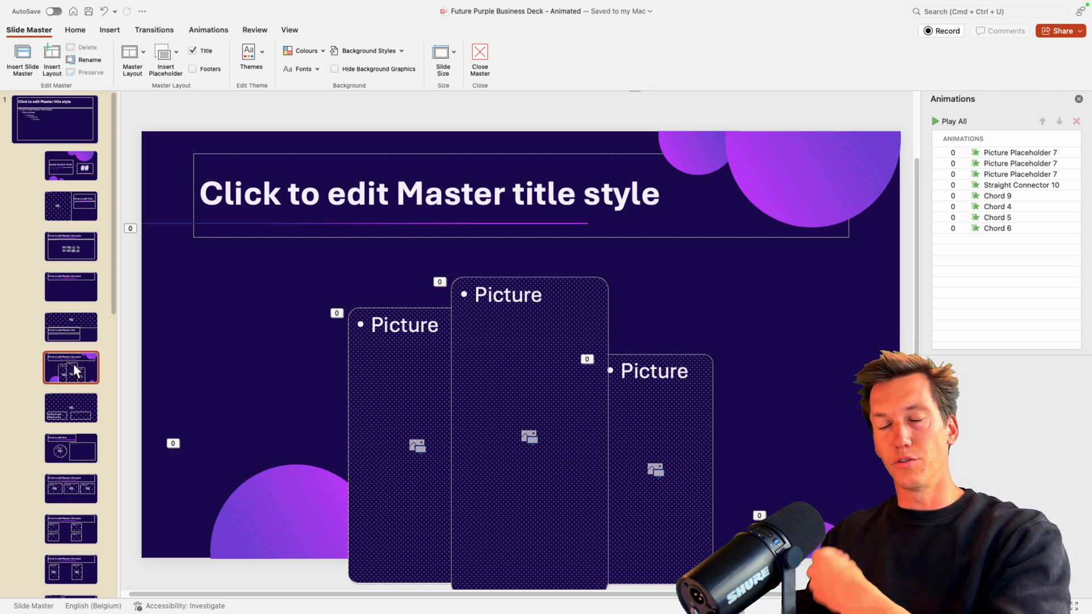
pyautogui.moveTo(463, 80)
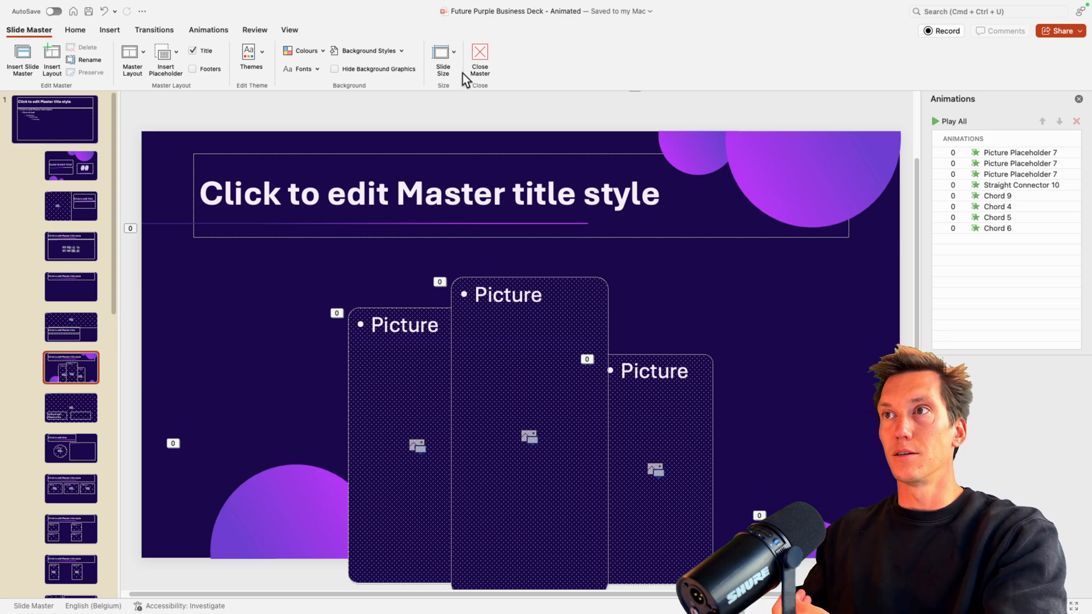
pyautogui.click(479, 59)
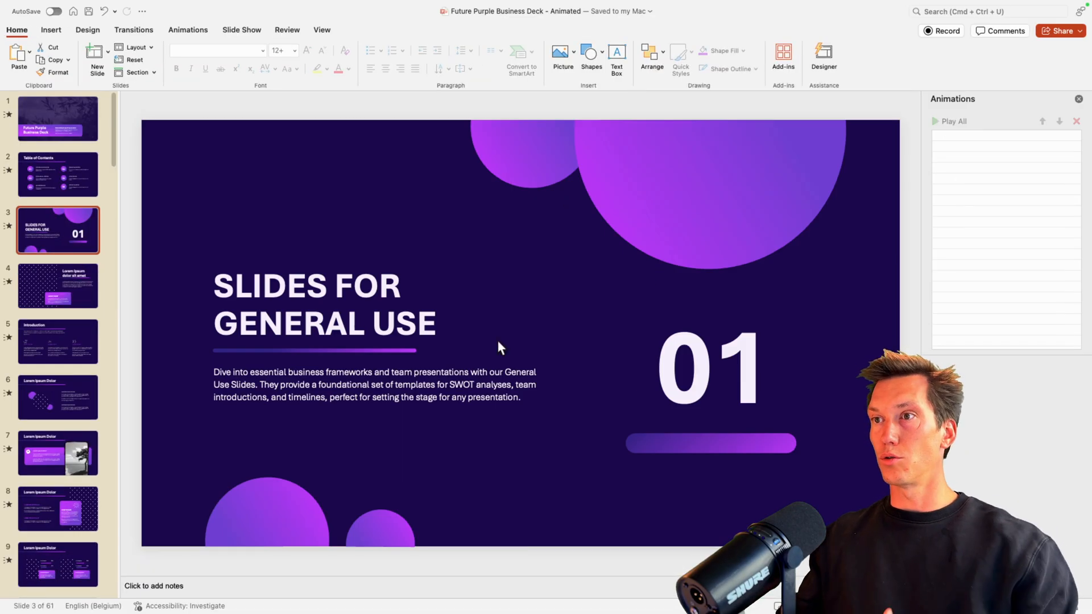
pyautogui.click(58, 341)
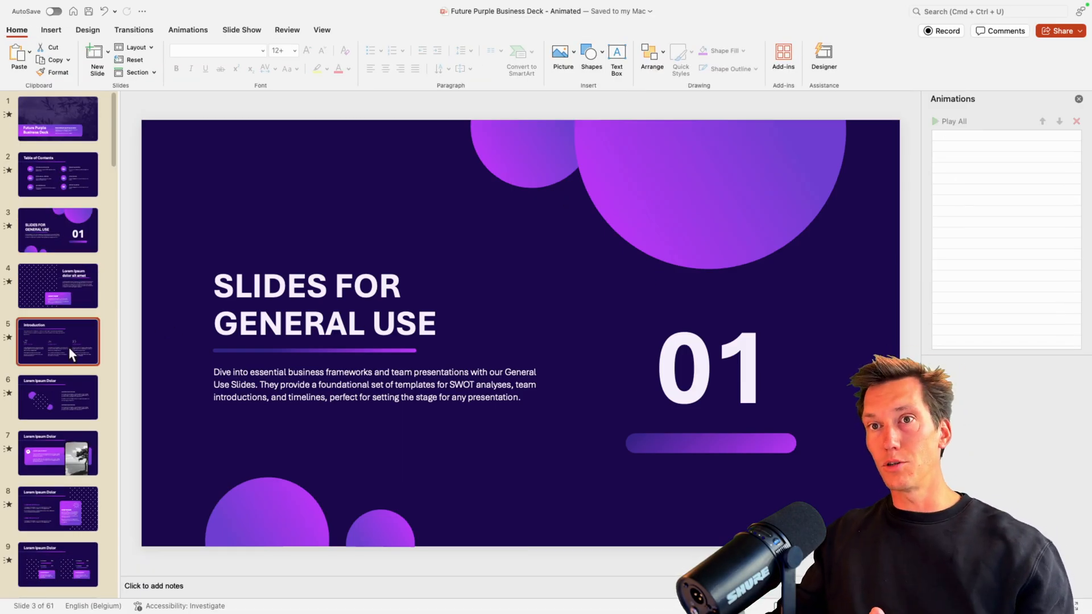
pyautogui.click(58, 341)
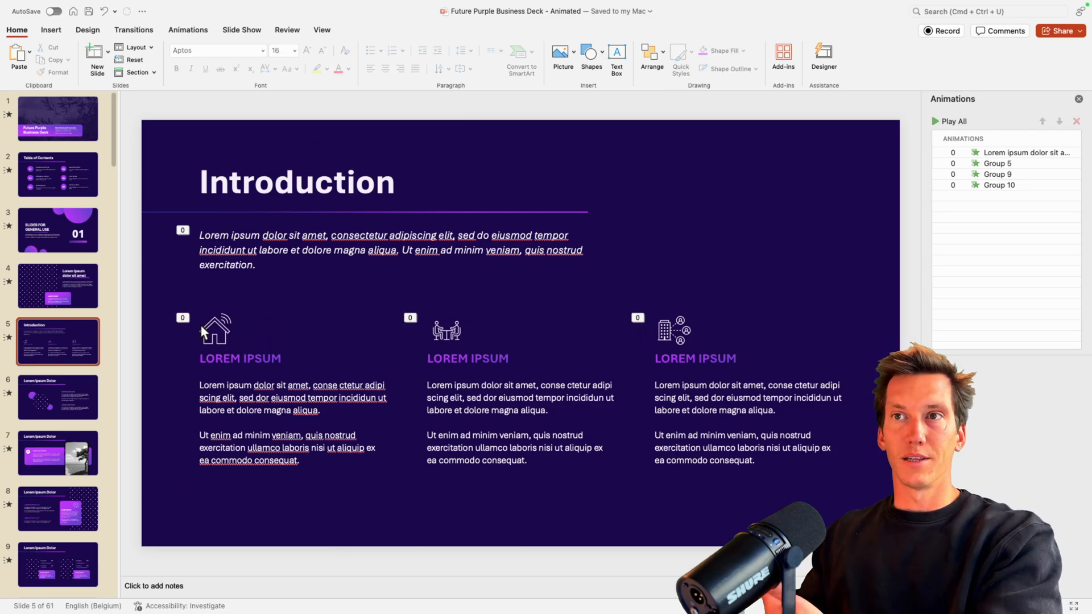
pyautogui.click(296, 182)
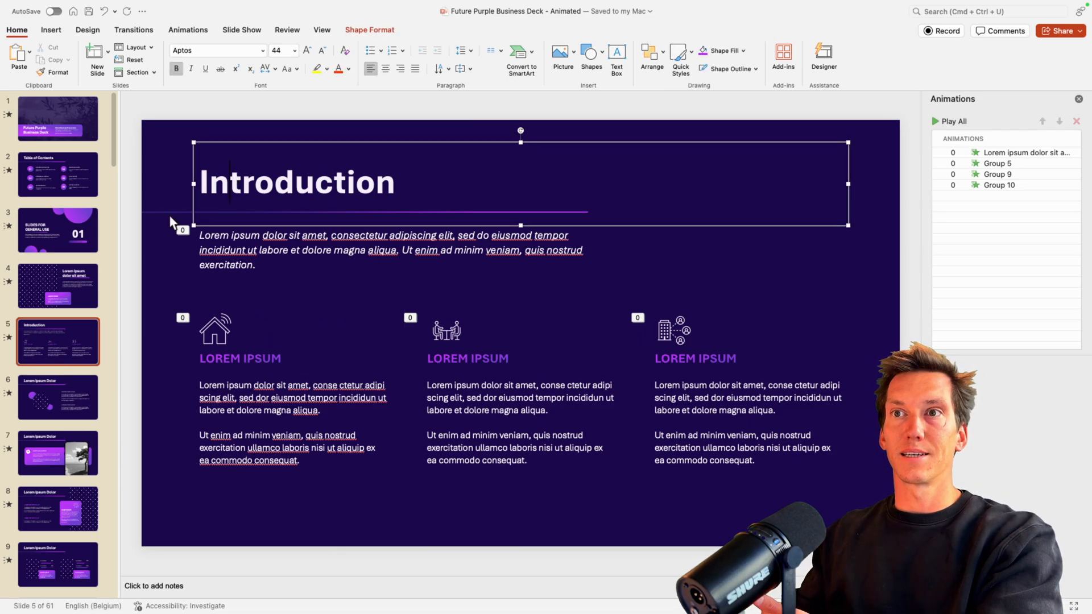
pyautogui.click(653, 234)
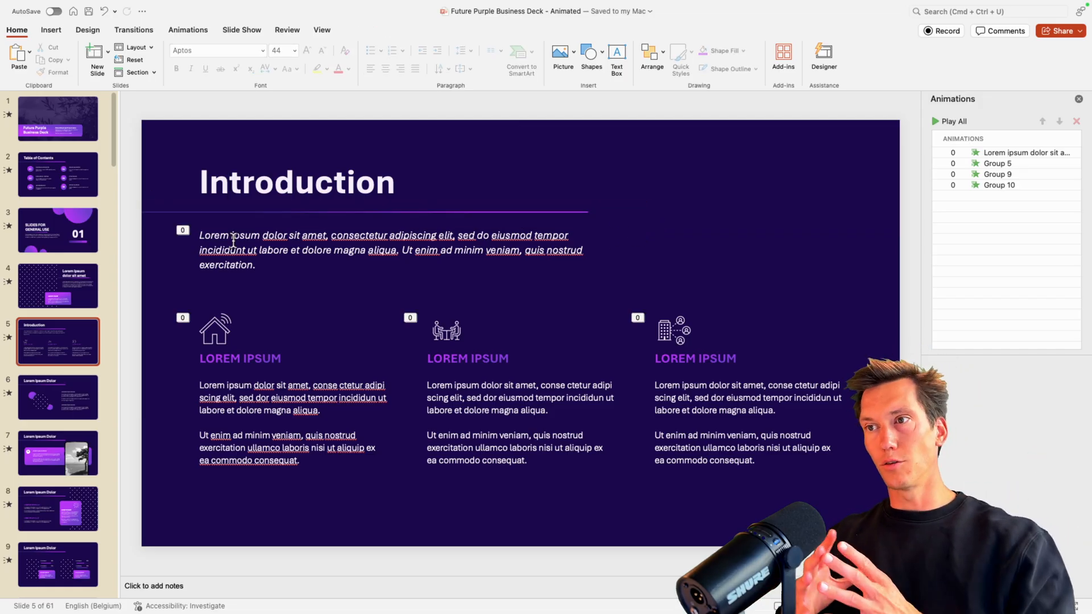
pyautogui.moveTo(237, 222)
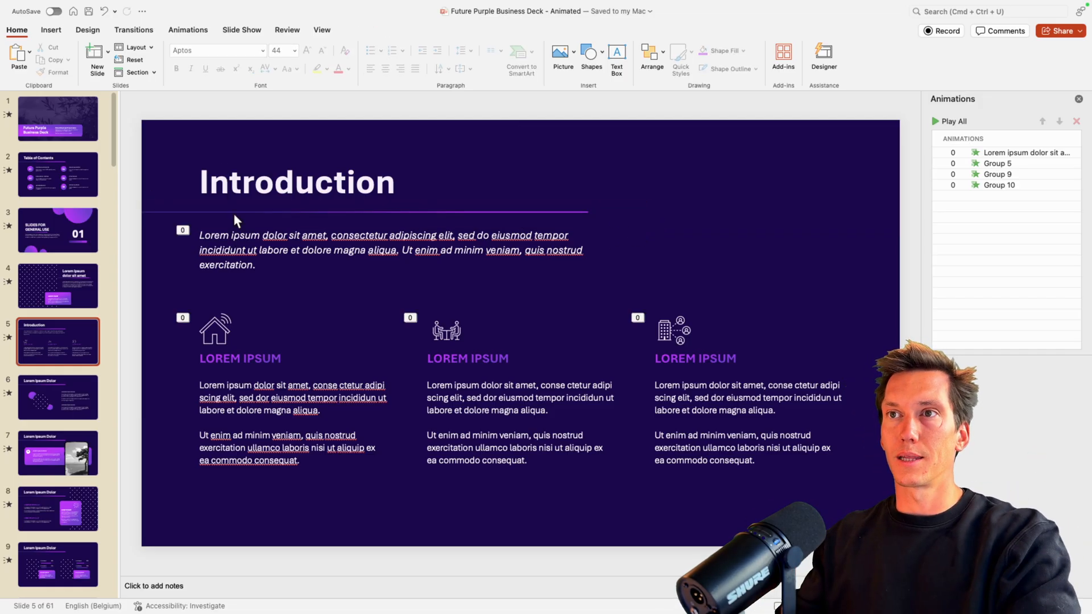
pyautogui.click(384, 249)
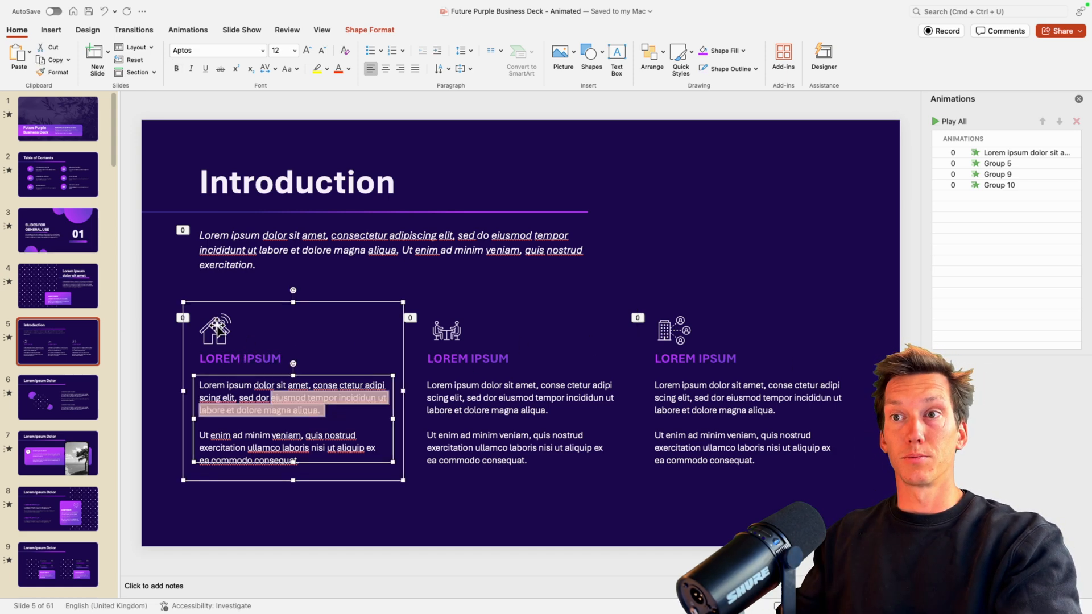
# Select the Introduction slide's old house, people and building column icons and remove them
pyautogui.click(215, 329)
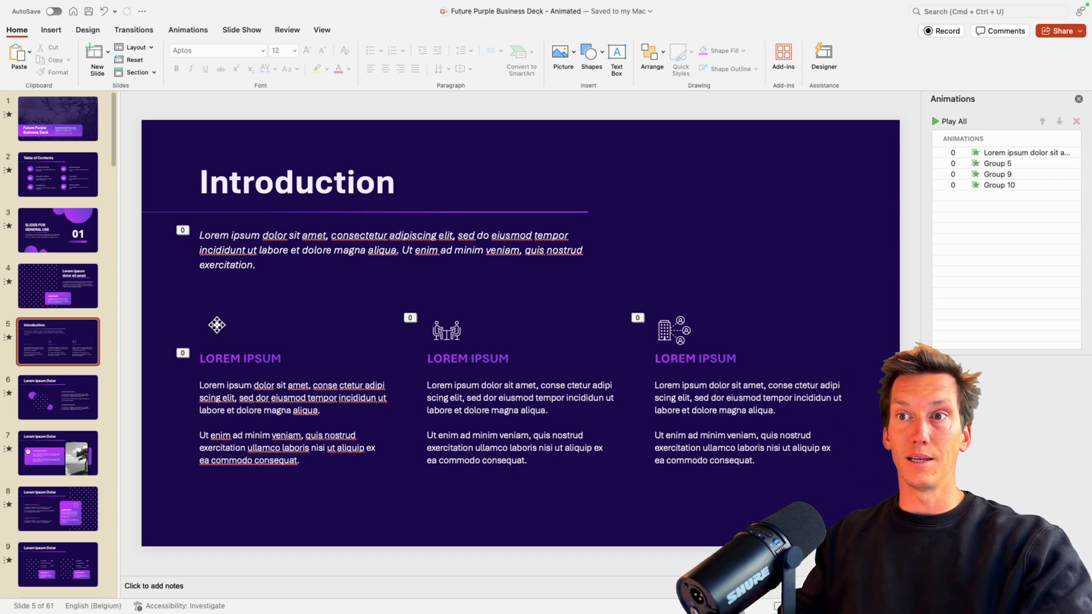
pyautogui.click(446, 331)
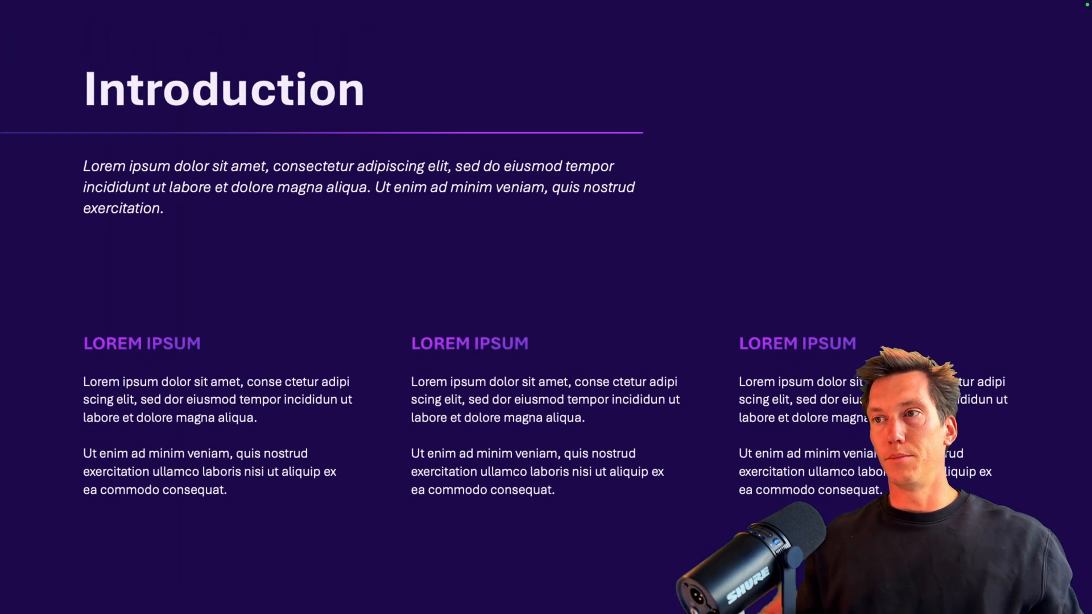
pyautogui.press('Escape')
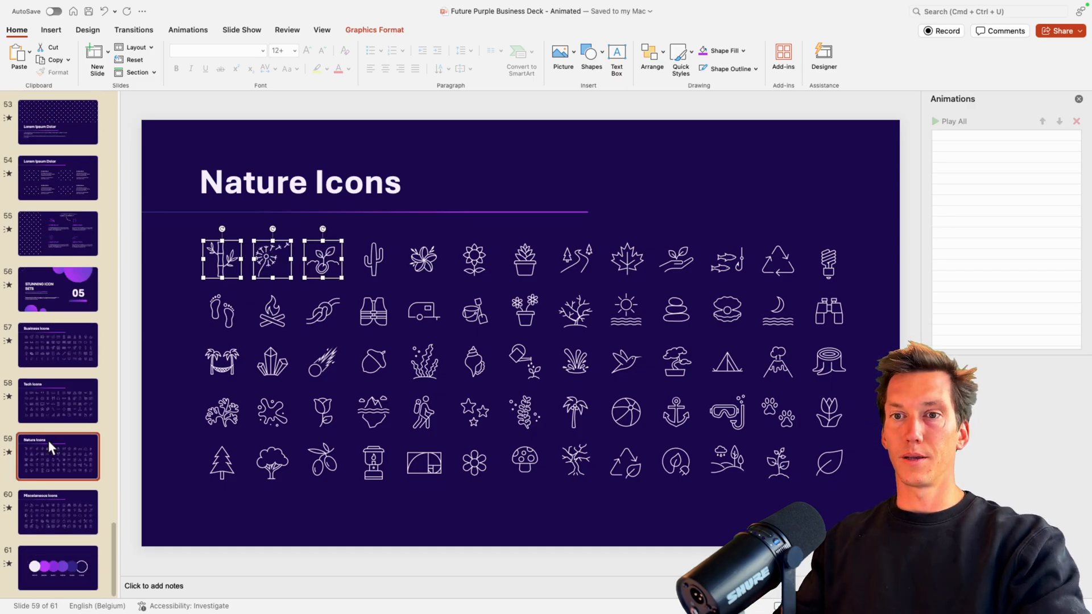
# Place the sprout icon above the third column and group the first column with its icon
pyautogui.click(56, 341)
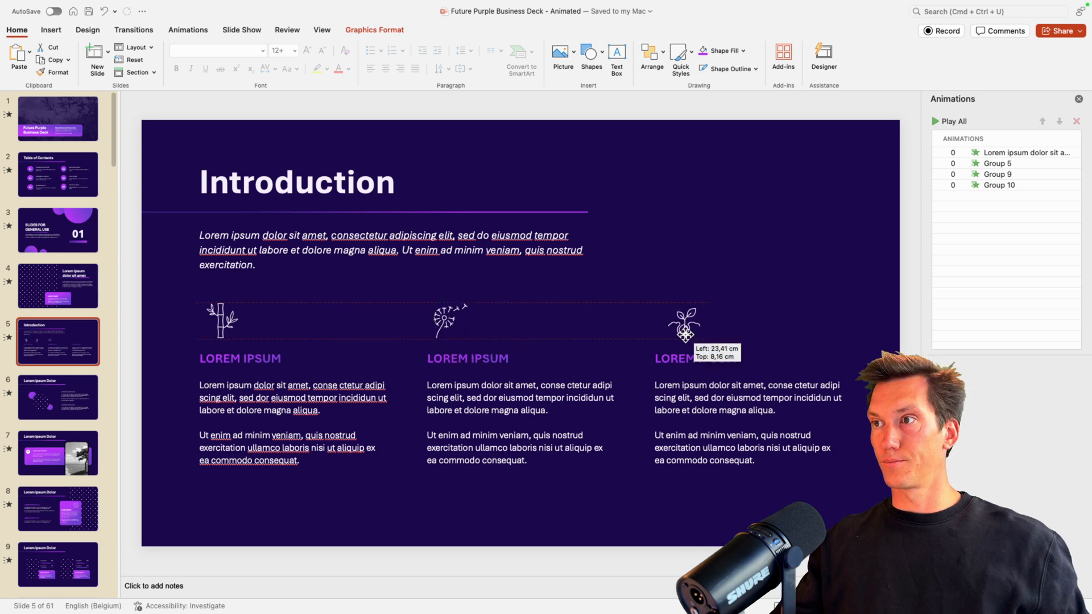
pyautogui.click(282, 401)
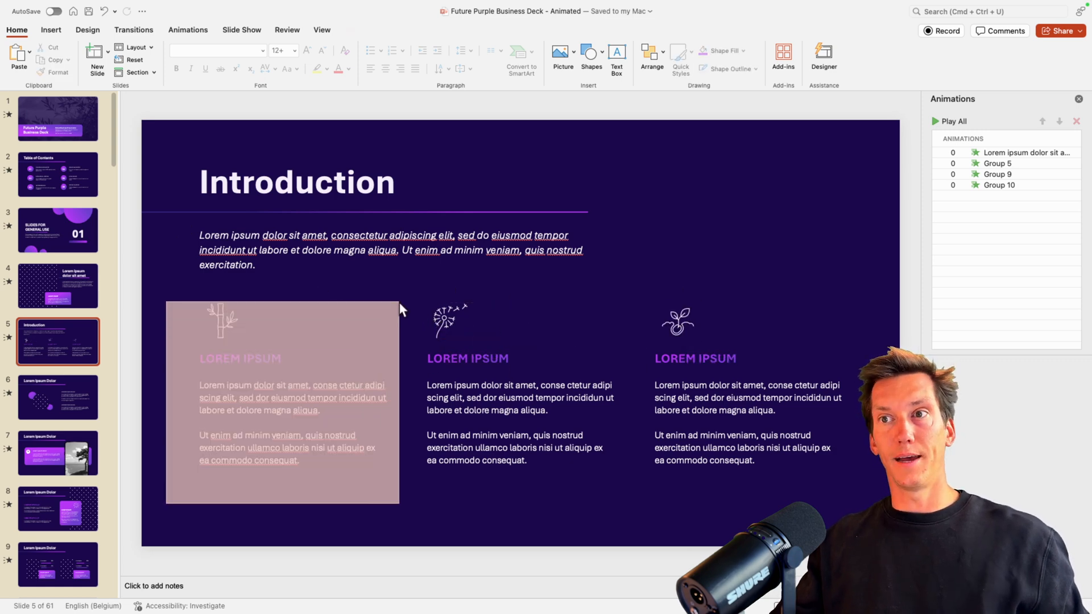
pyautogui.click(285, 341)
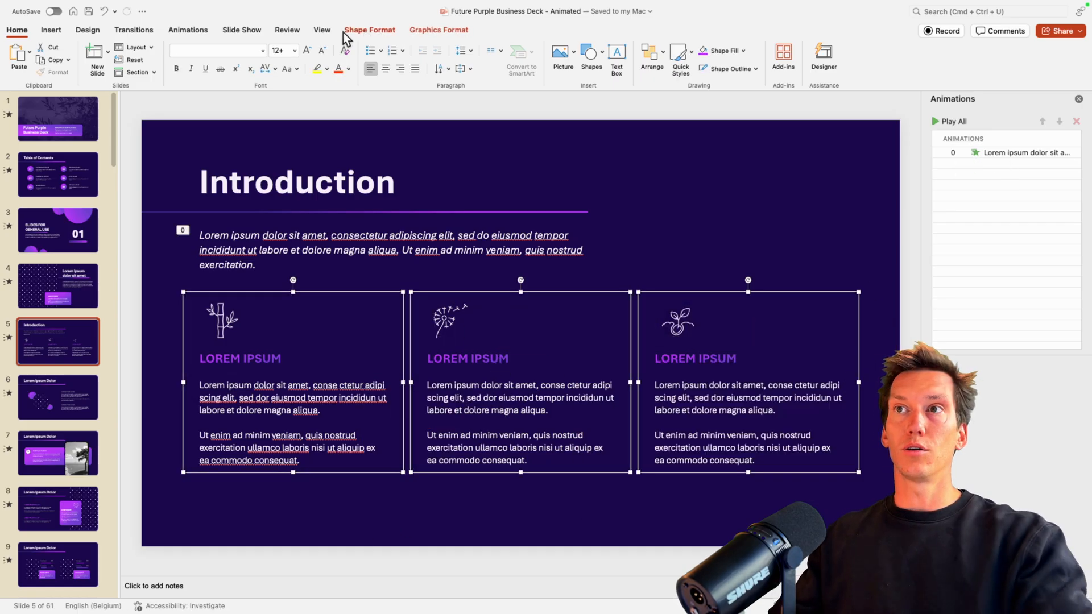
pyautogui.click(188, 30)
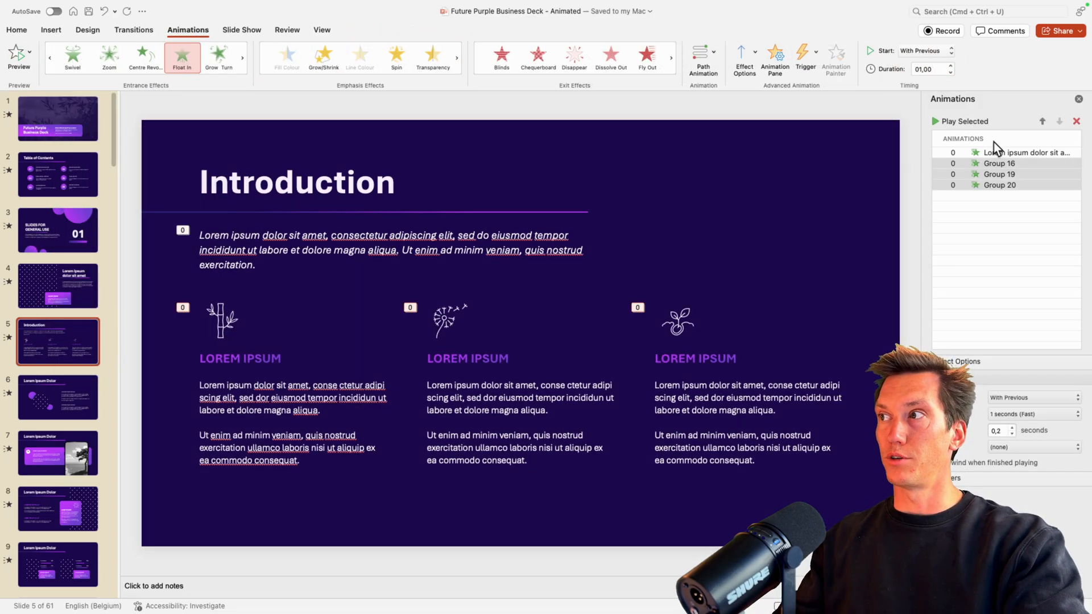
# Give Group 19 a 0,6 s animation delay, then return to the title slide
pyautogui.click(999, 174)
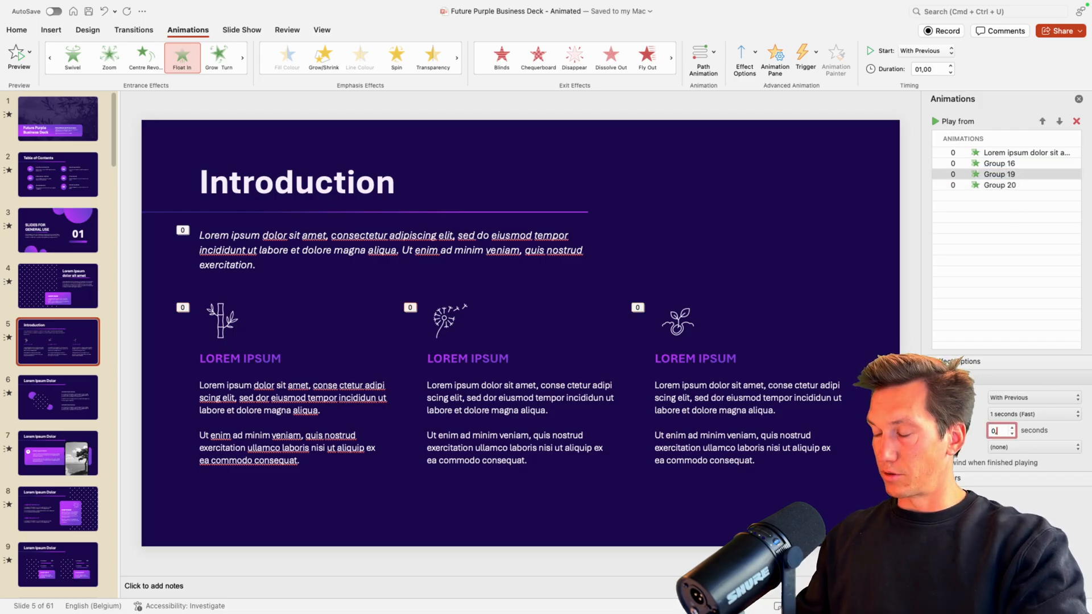
pyautogui.write('0,6')
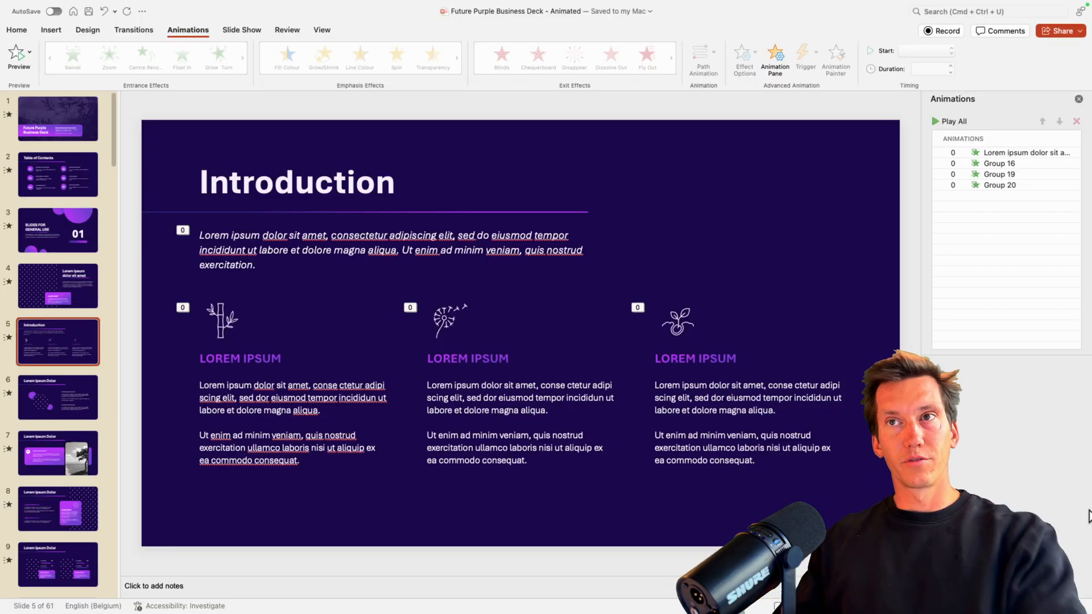
pyautogui.click(58, 119)
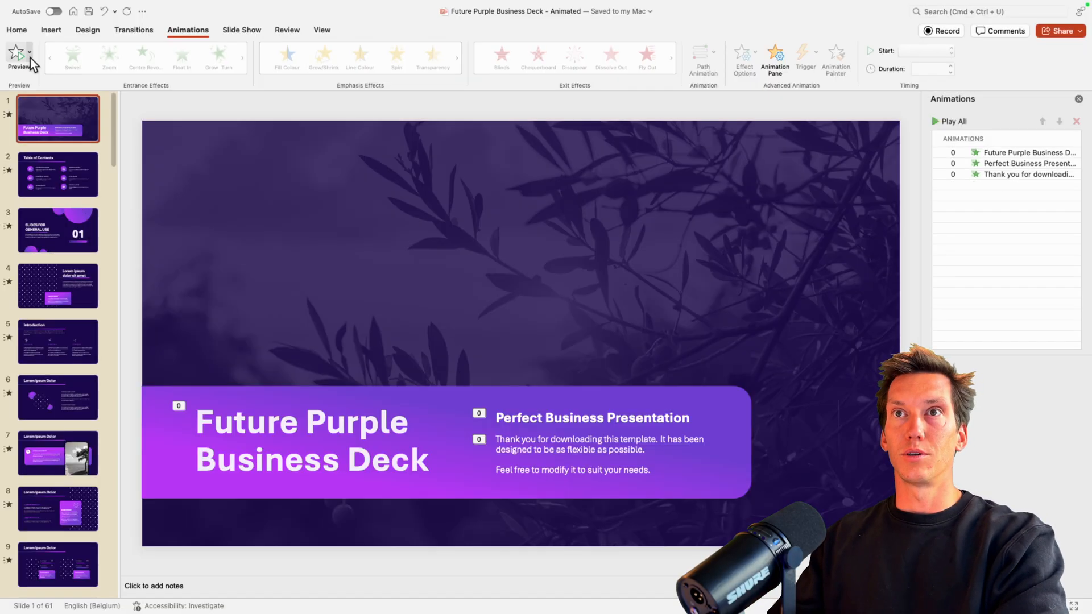
# Apply the 01 Aqua Blue colour palette from the Design variants
pyautogui.click(87, 29)
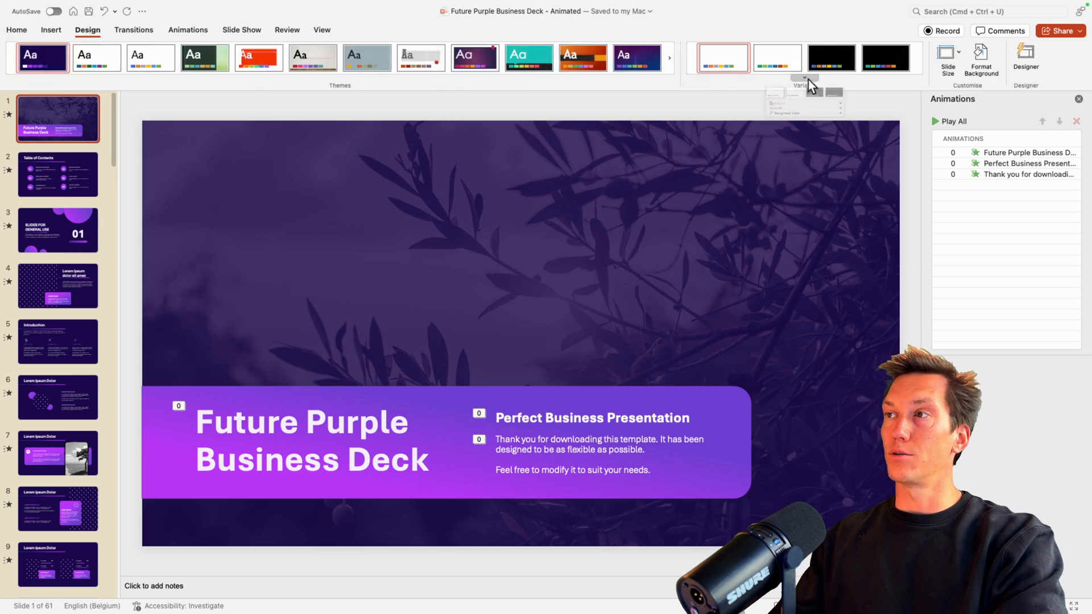
pyautogui.click(803, 81)
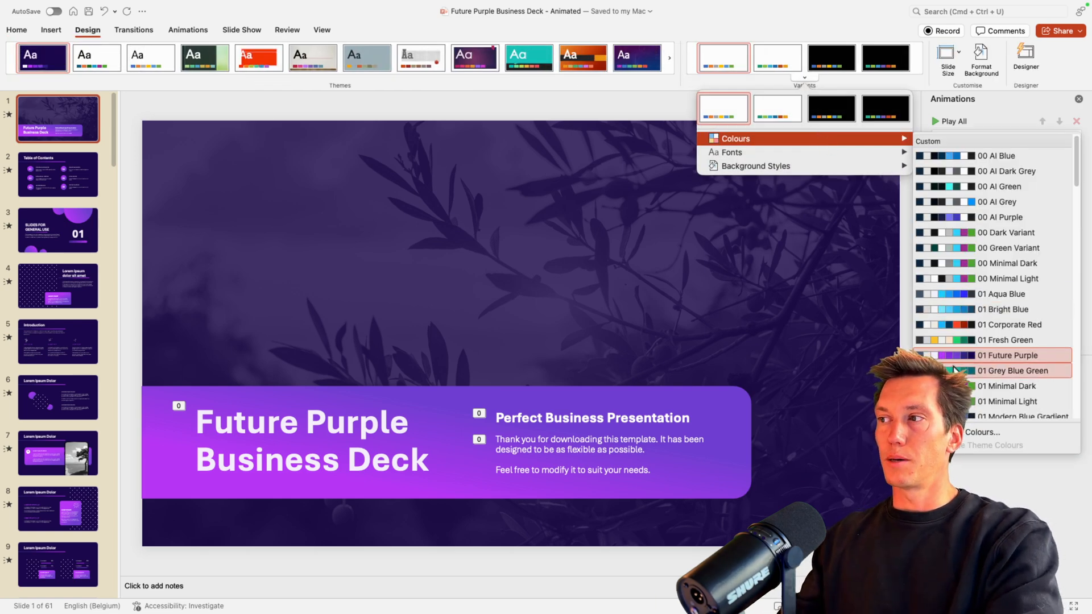
pyautogui.moveTo(996, 355)
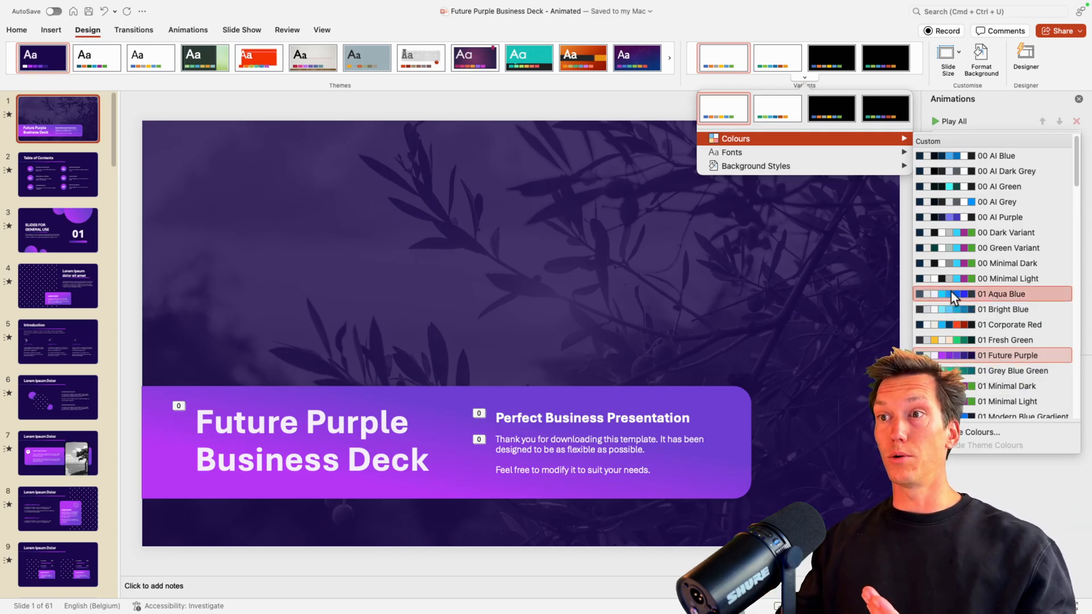
pyautogui.click(1001, 293)
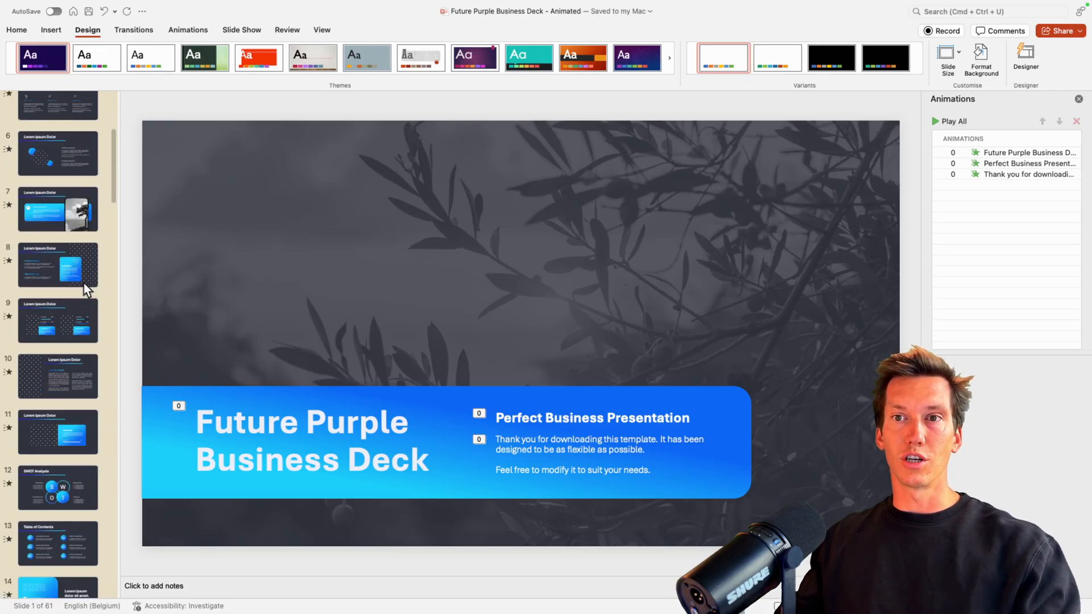
# Try a different blue palette and browse further down the colour palette list
pyautogui.click(802, 78)
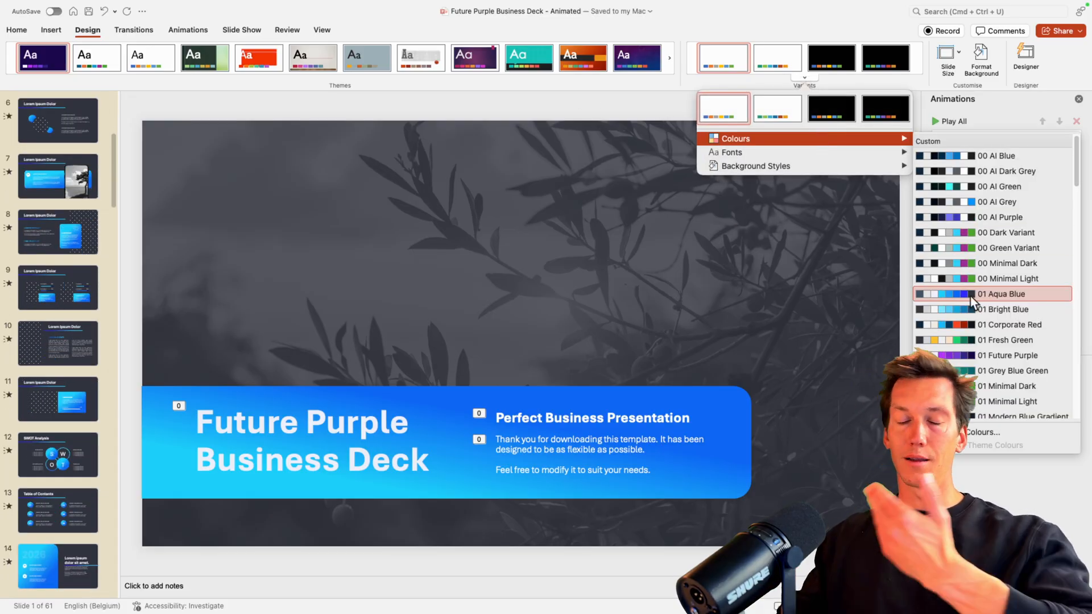
pyautogui.moveTo(1000, 309)
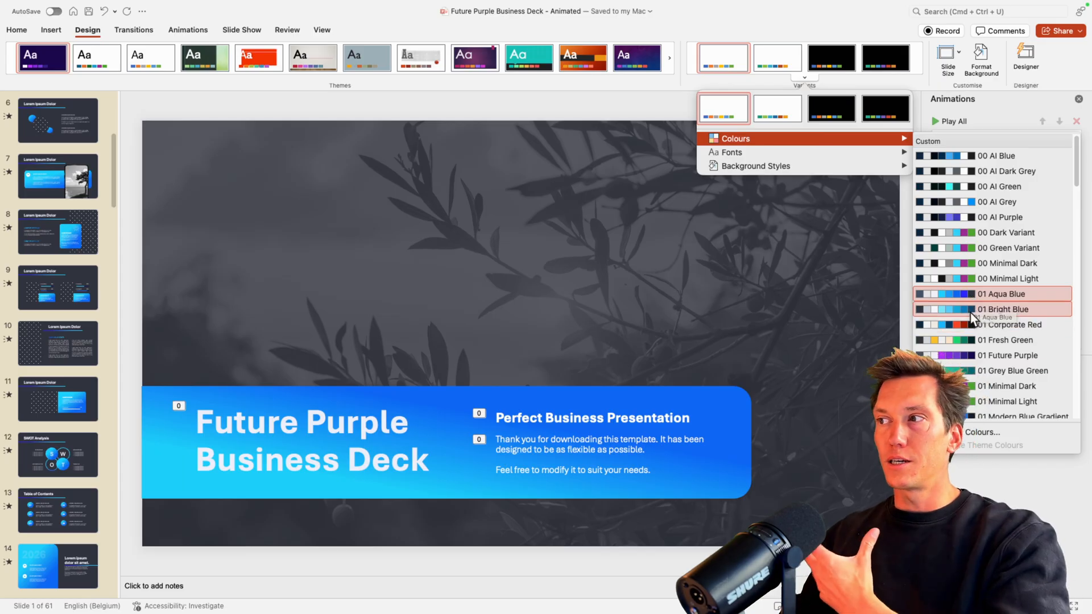
pyautogui.click(1001, 294)
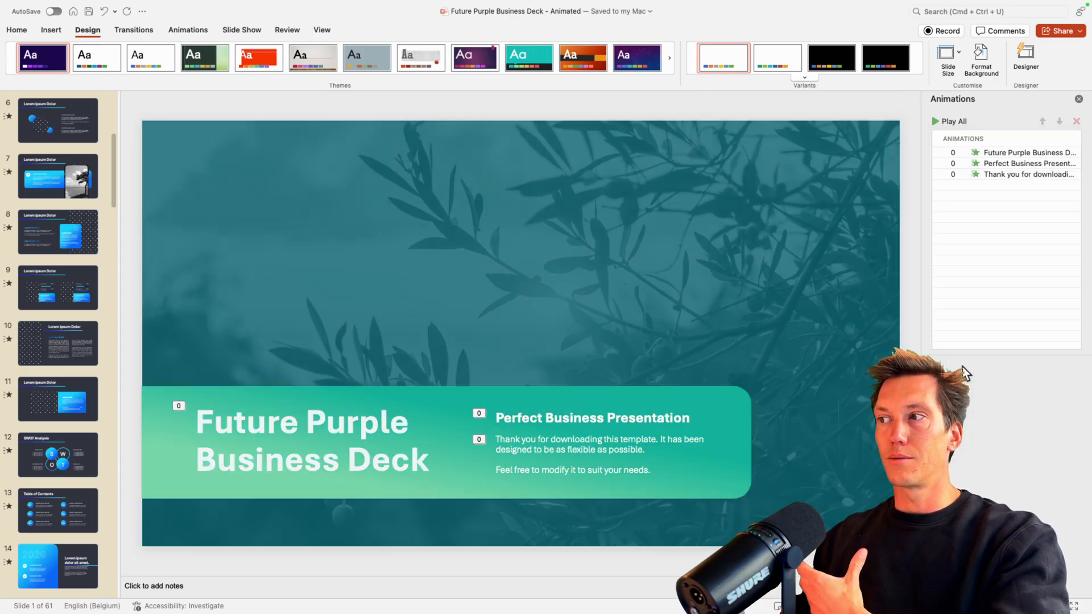
pyautogui.scroll(-3)
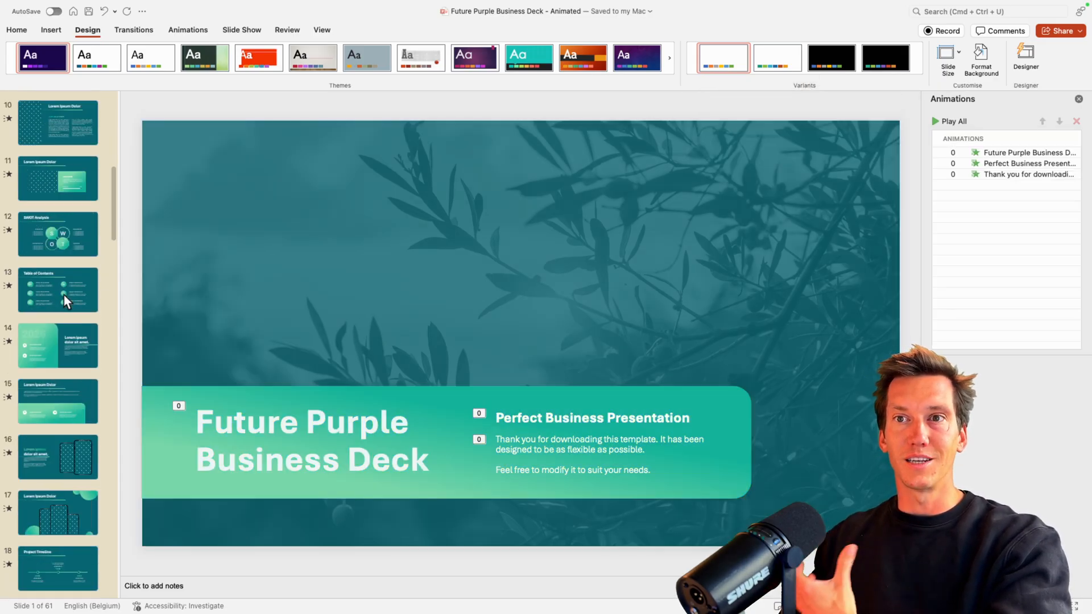
pyautogui.click(801, 79)
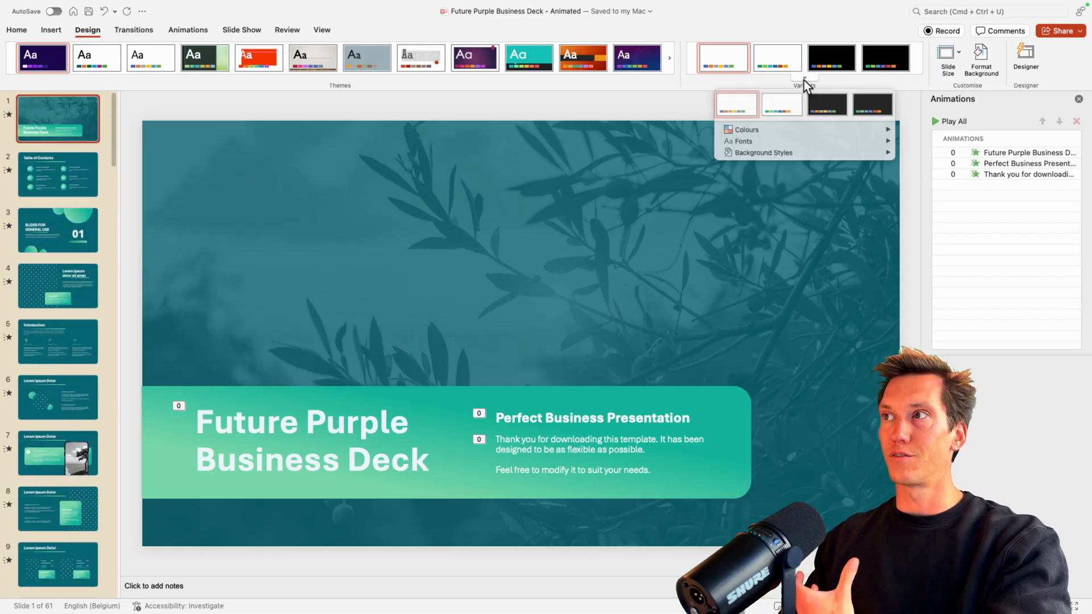
pyautogui.click(745, 130)
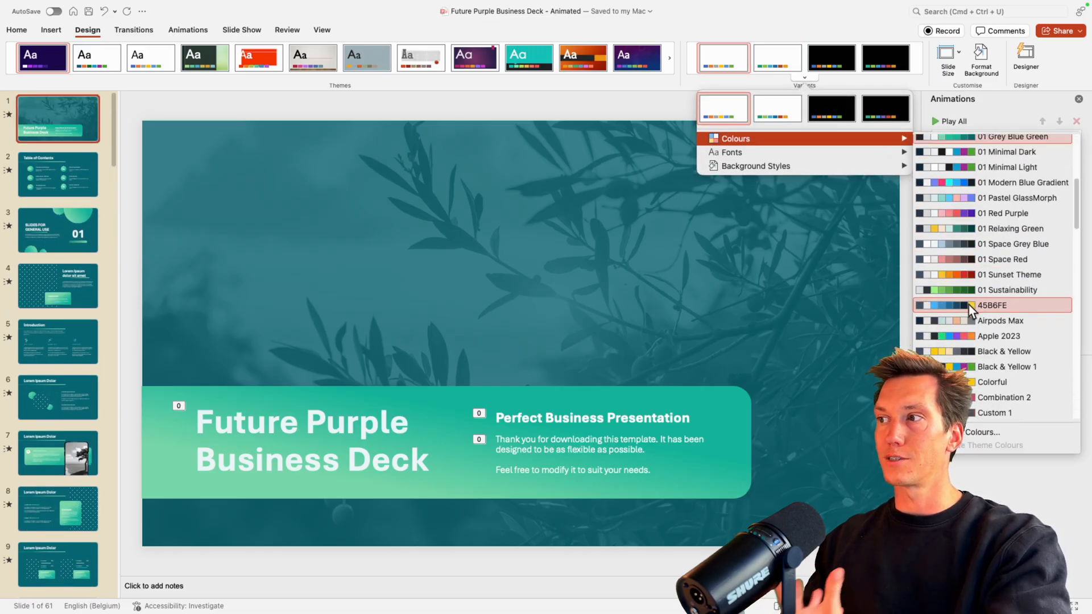
pyautogui.scroll(-3)
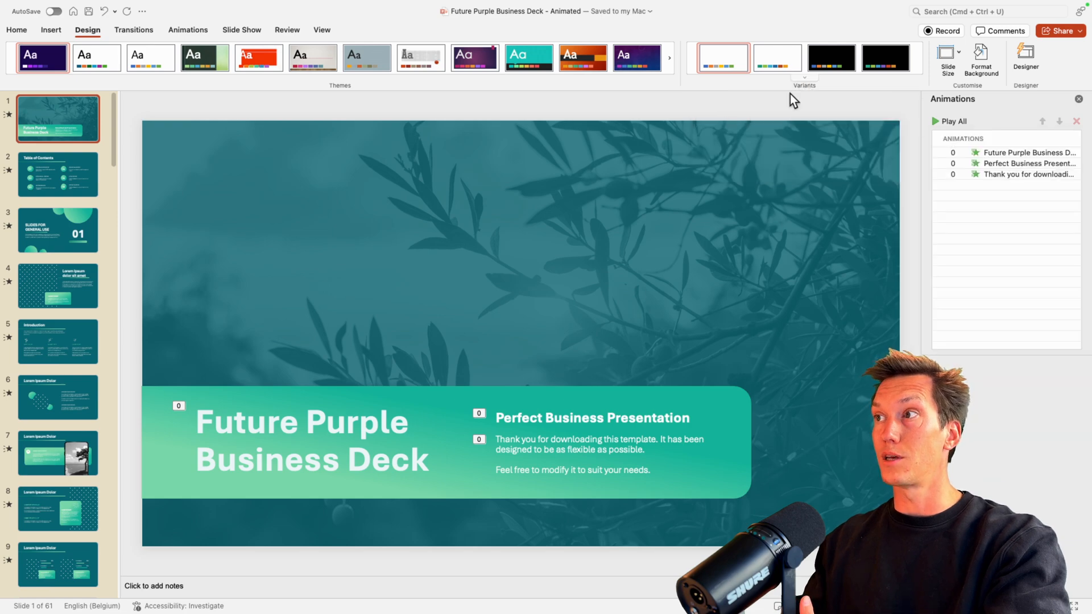
# Play the slideshow through the Table of Contents and Introduction slides
pyautogui.click(804, 78)
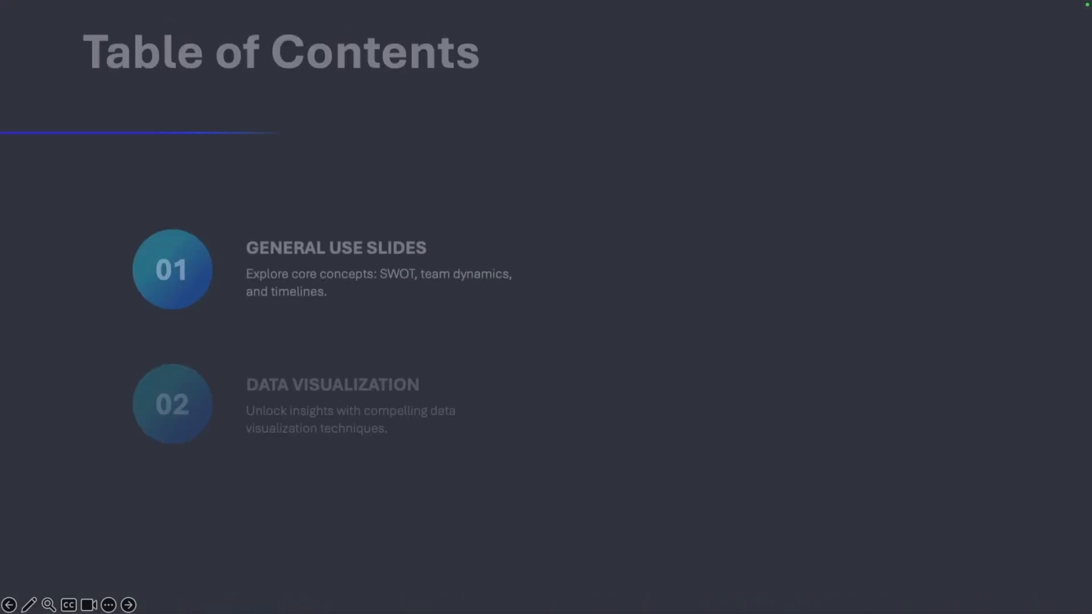
pyautogui.click(127, 604)
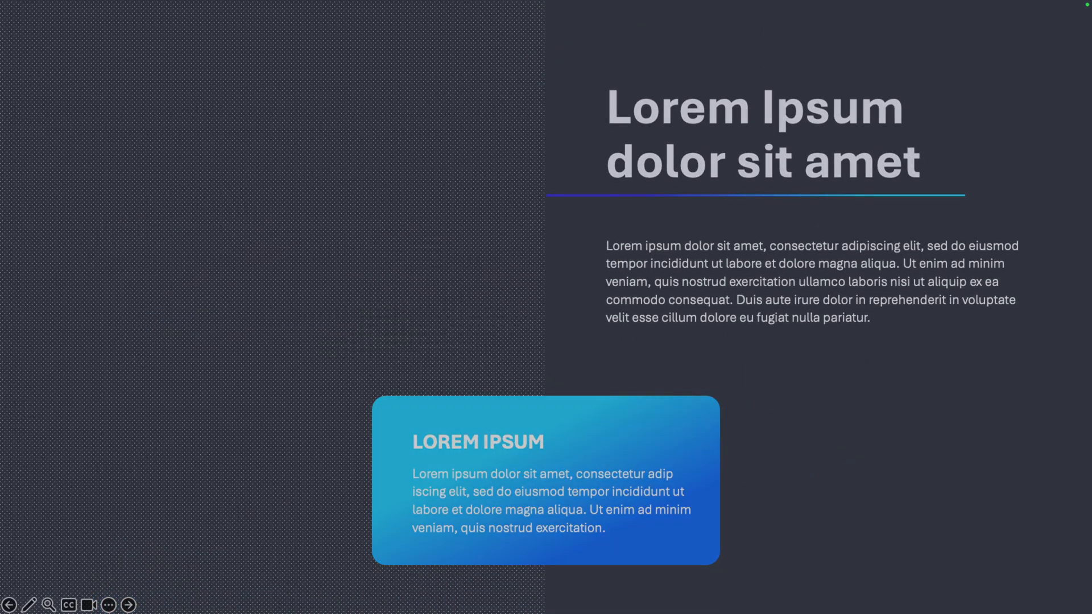
pyautogui.click(127, 604)
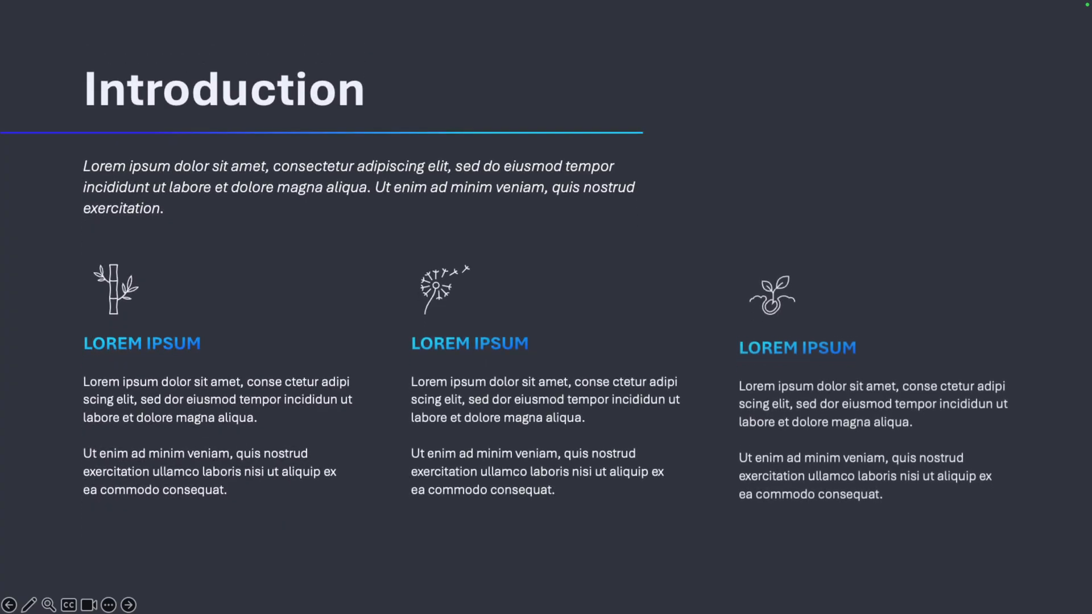
pyautogui.click(127, 604)
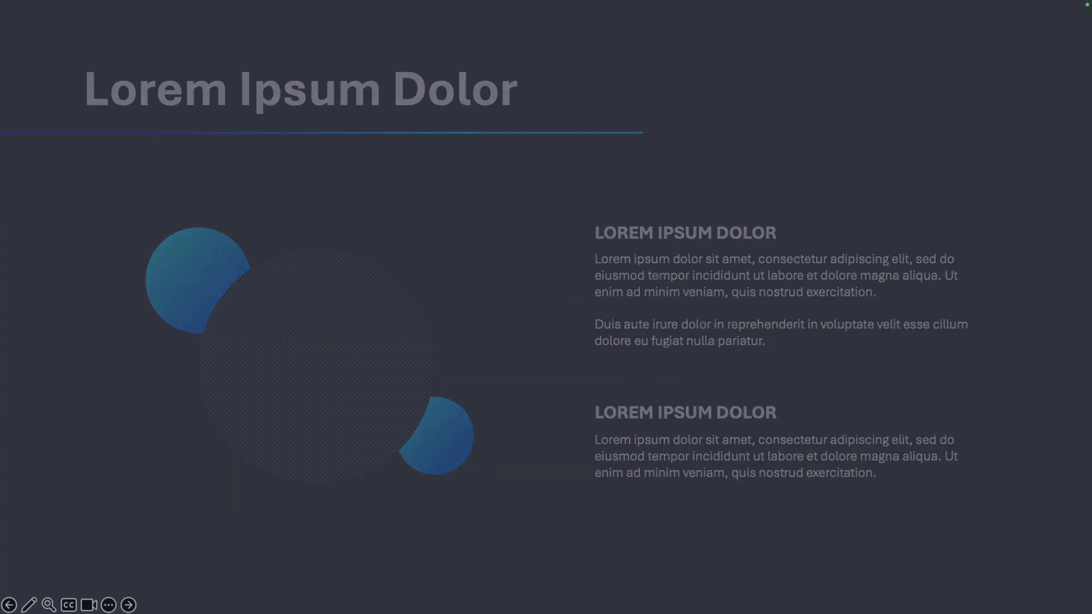